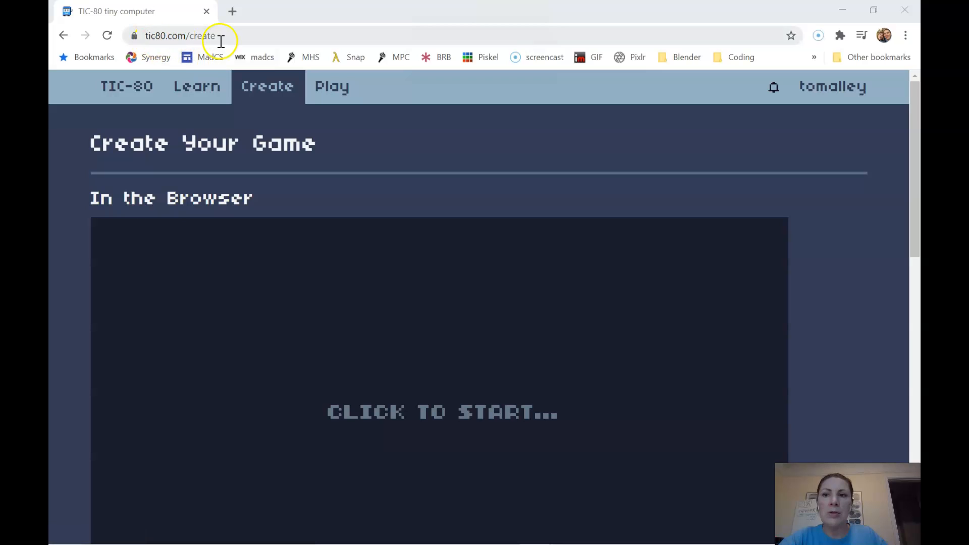
mouse_move(784, 153)
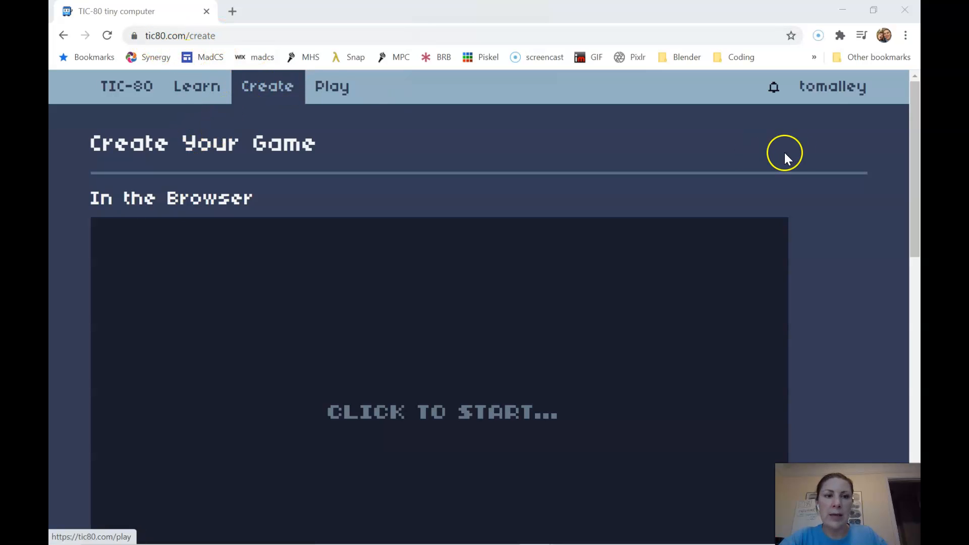
- Boot TIC-80 on the tic80.com Create page and begin typing the load command
click(470, 410)
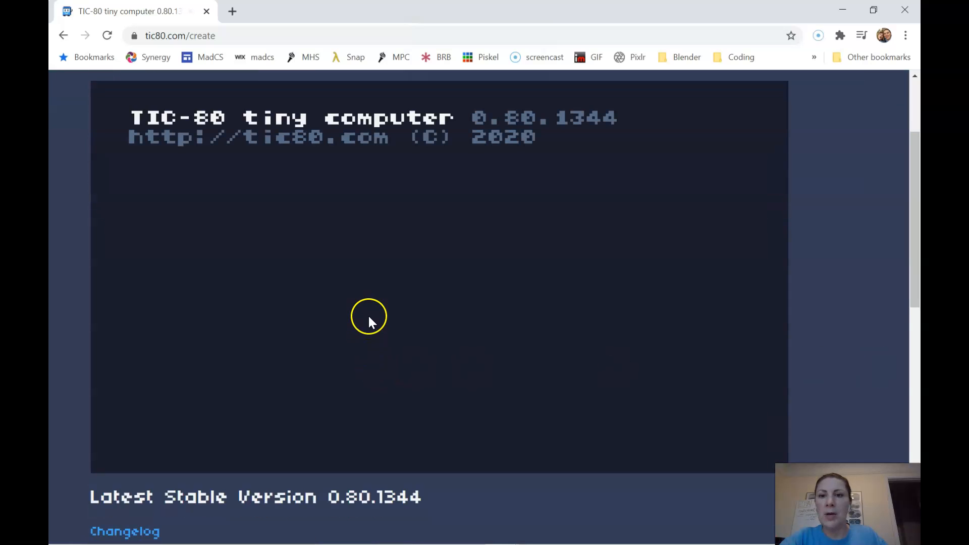
text(Loa)
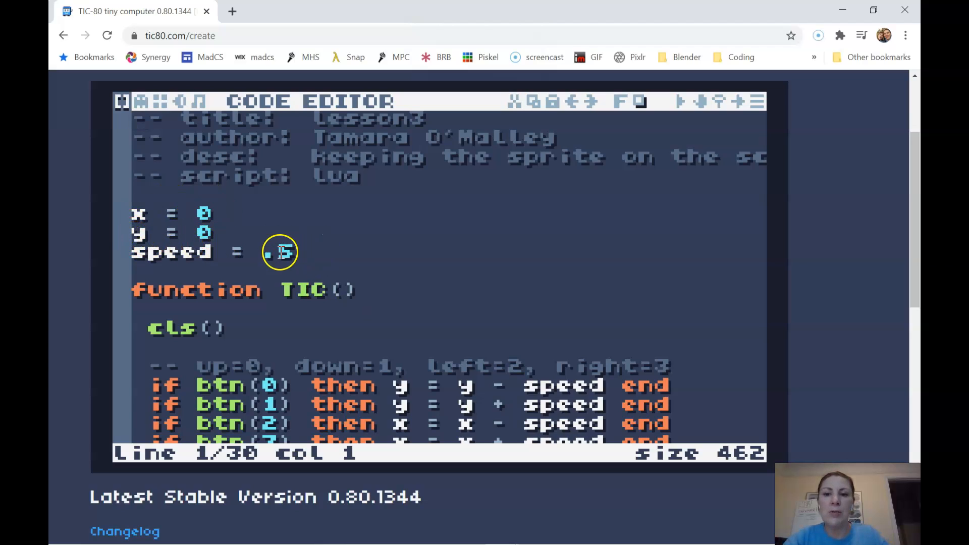
mouse_move(182, 207)
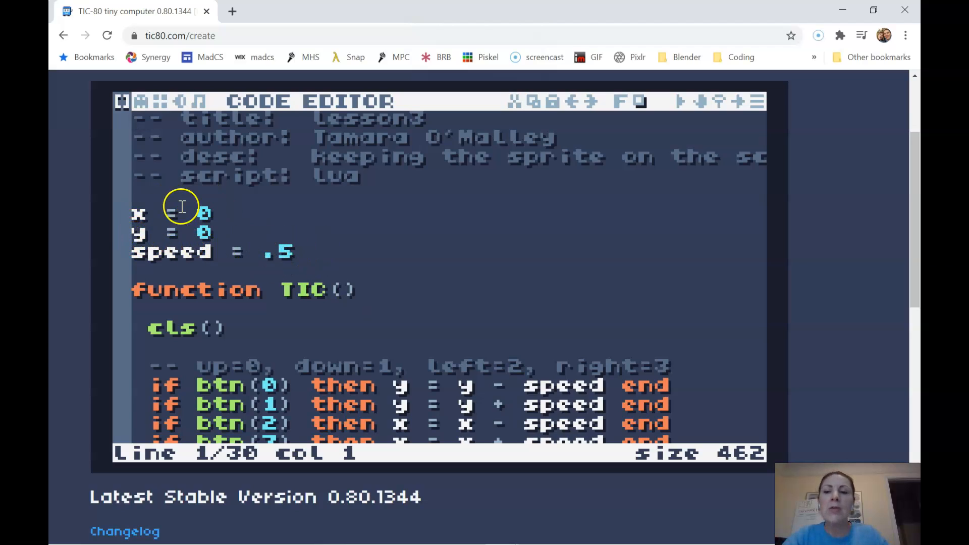
mouse_move(300, 252)
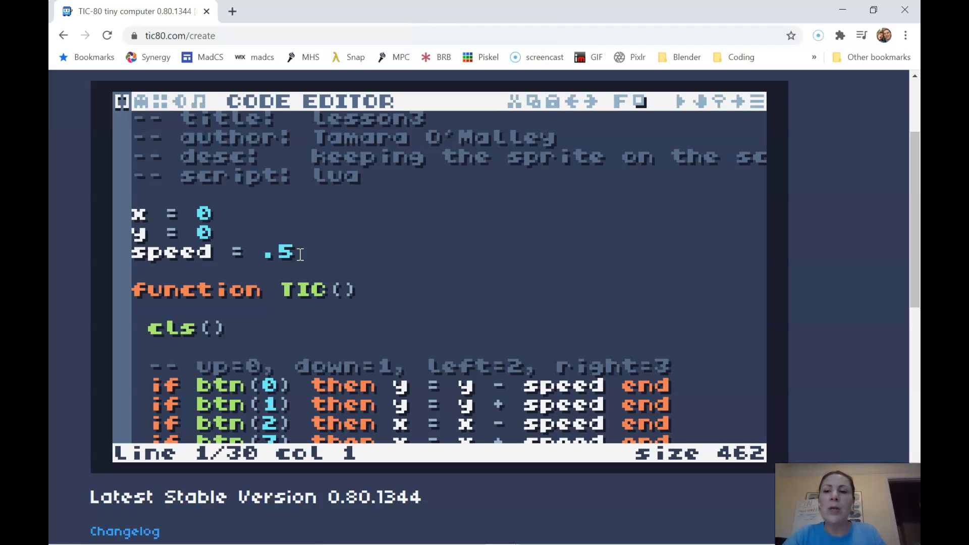
- Select the speed variable name in the lesson3 code
double_click(172, 252)
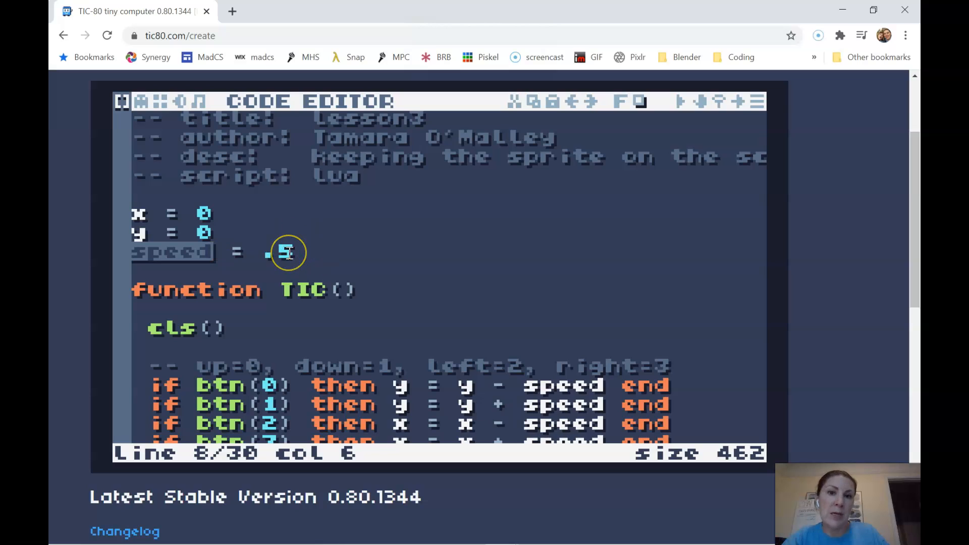
mouse_move(196, 215)
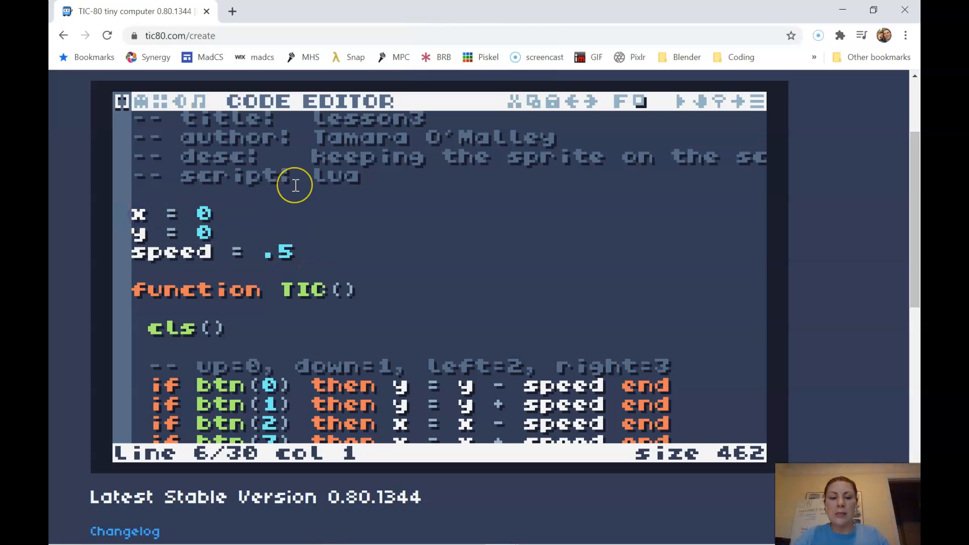
mouse_move(296, 185)
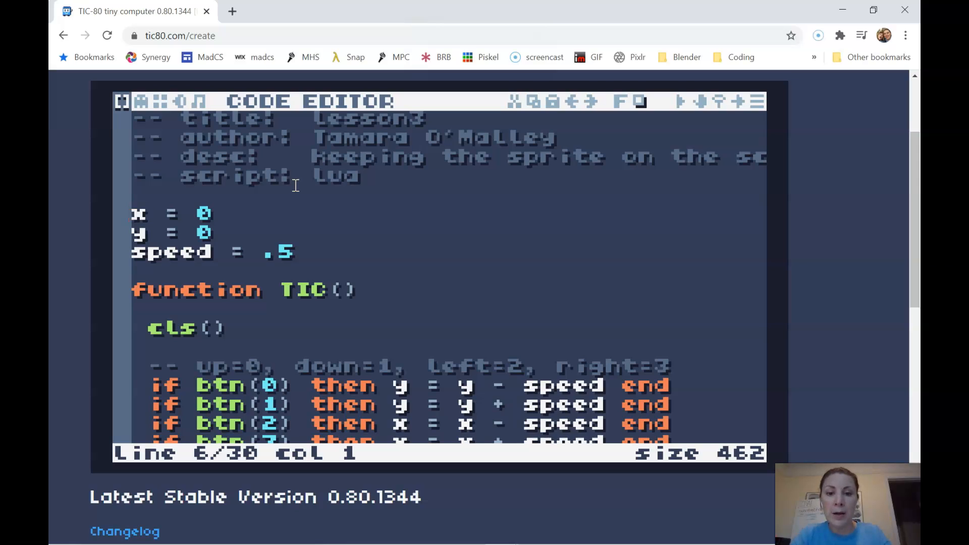
- Wrap x, y and speed (0, 0, .5) in a braced blobby table with commas
text(blobby =)
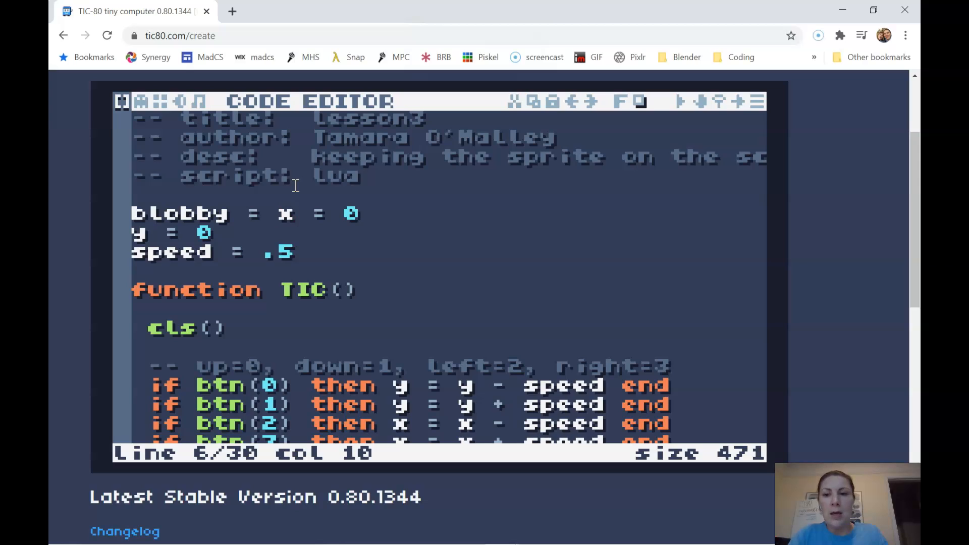
text({)
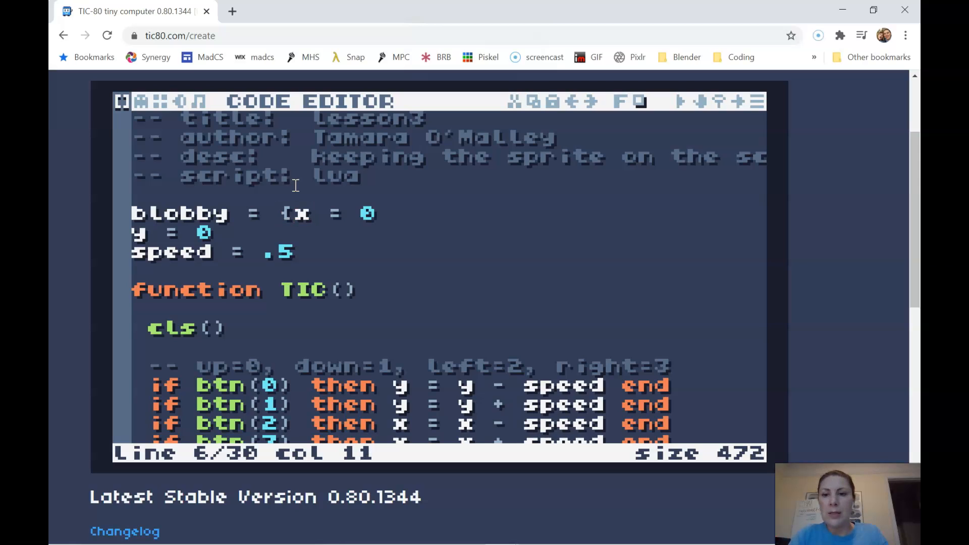
key(Enter)
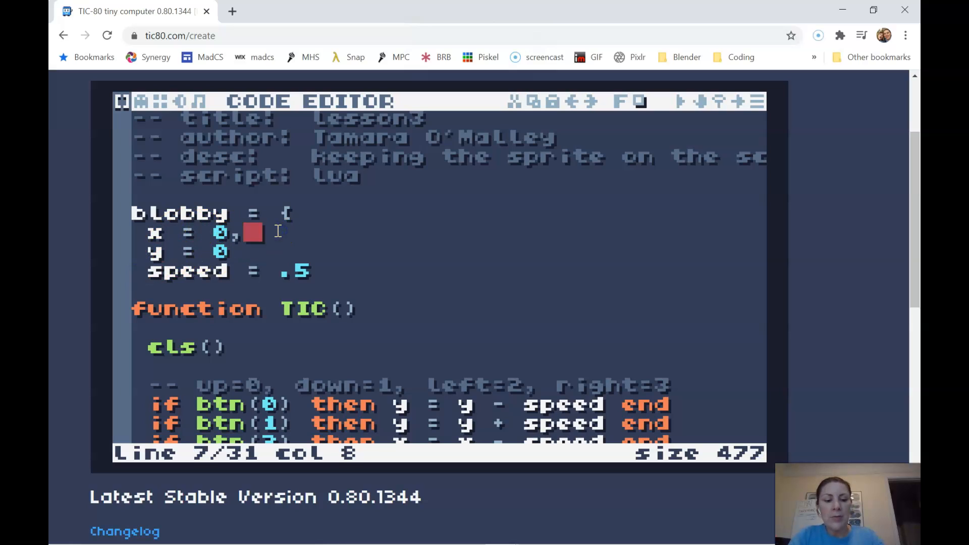
text(,)
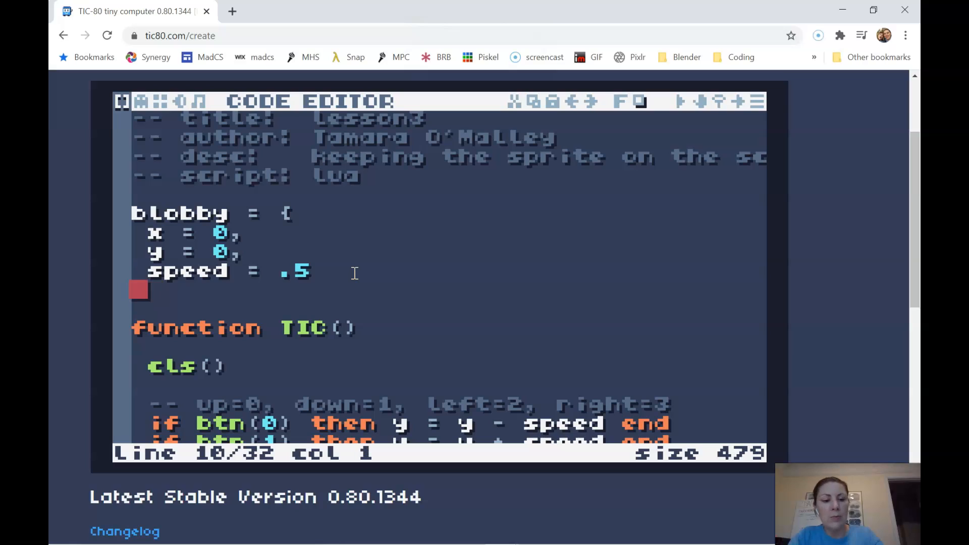
text(})
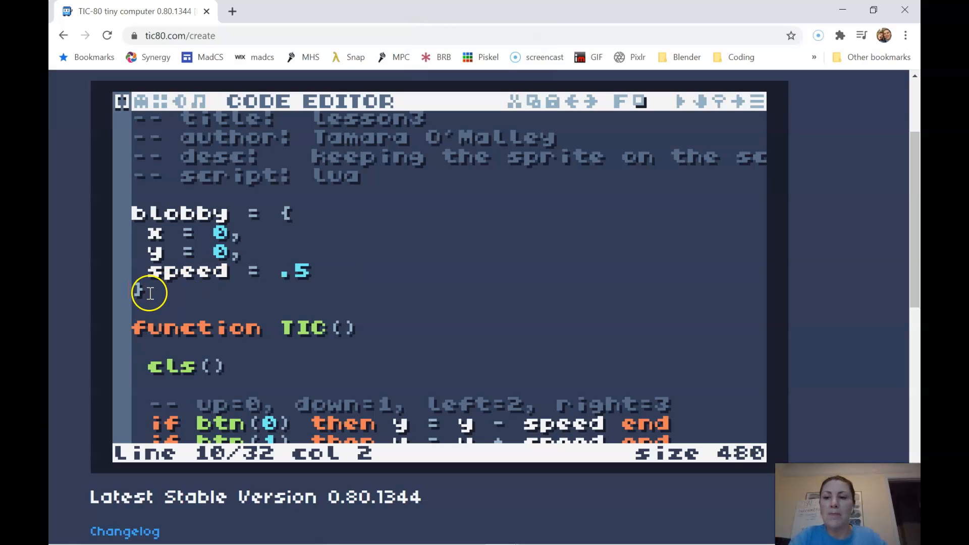
text(})
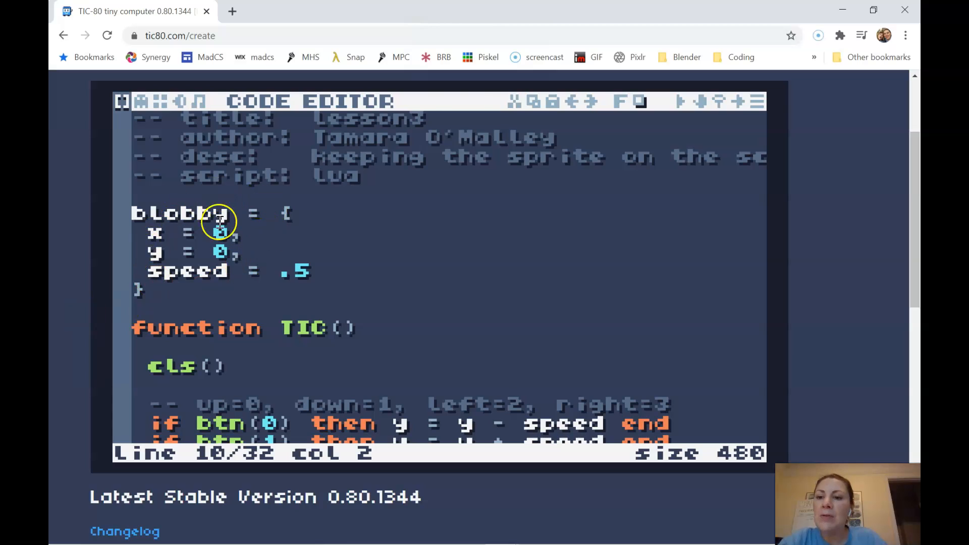
mouse_move(292, 296)
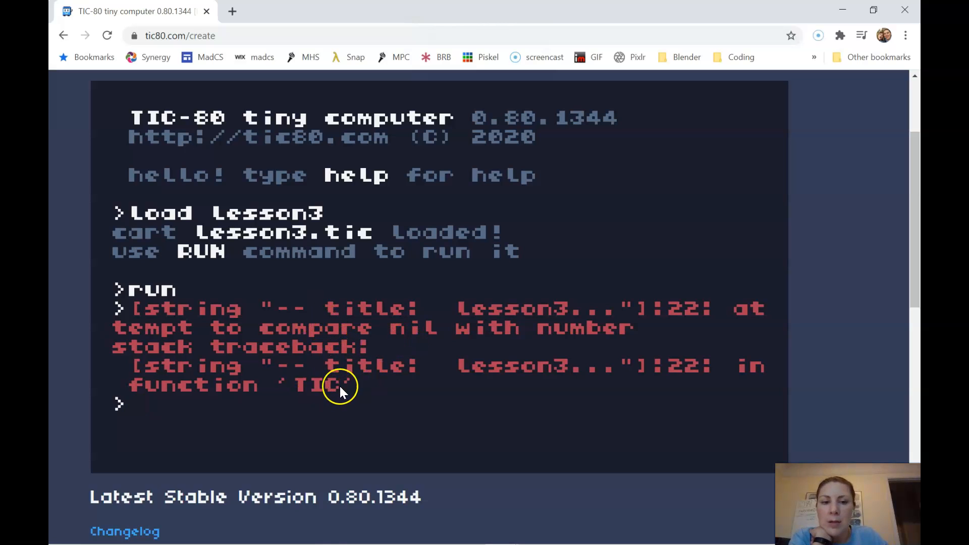
mouse_move(379, 315)
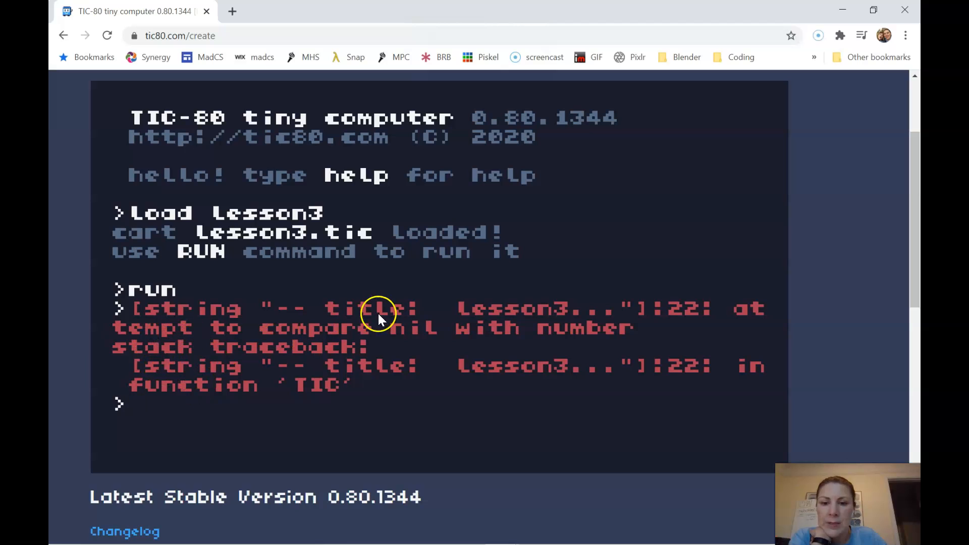
mouse_move(392, 333)
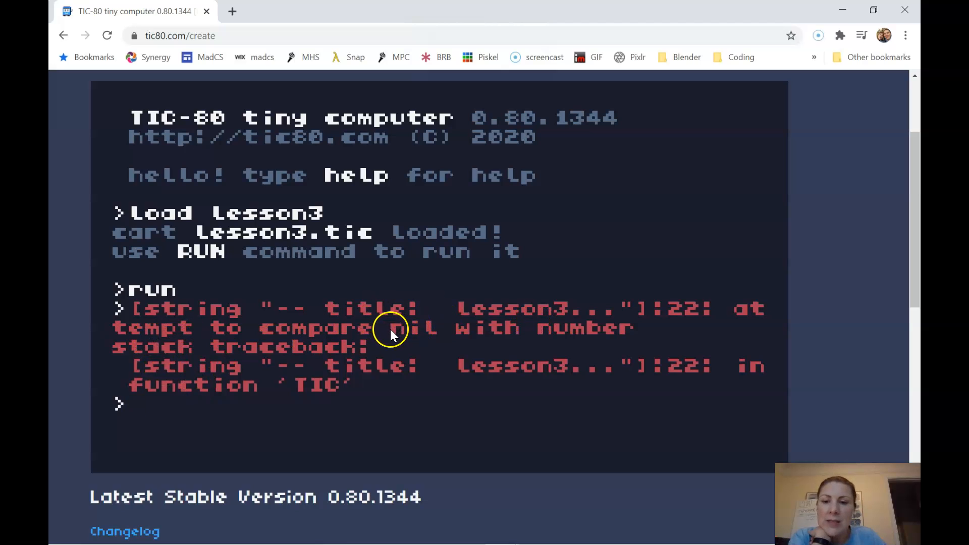
mouse_move(500, 339)
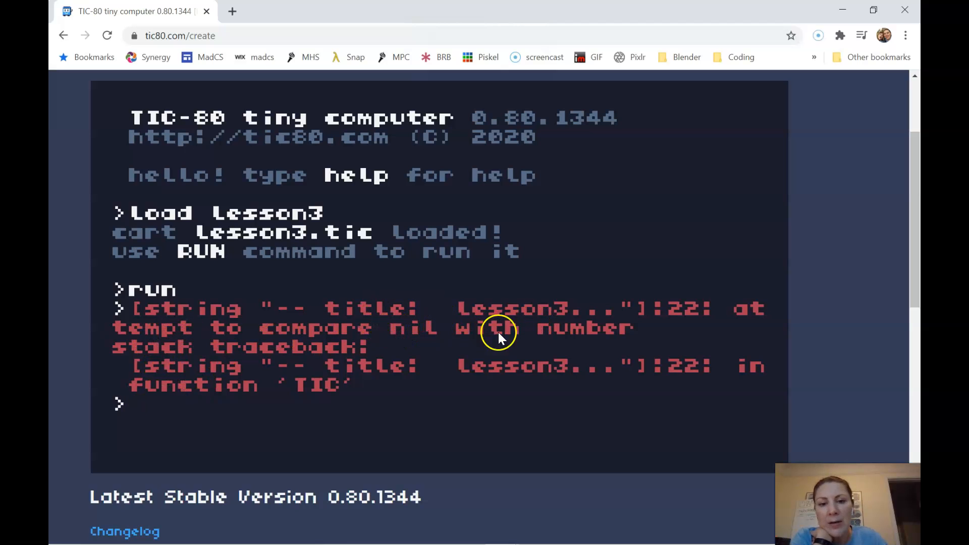
mouse_move(399, 323)
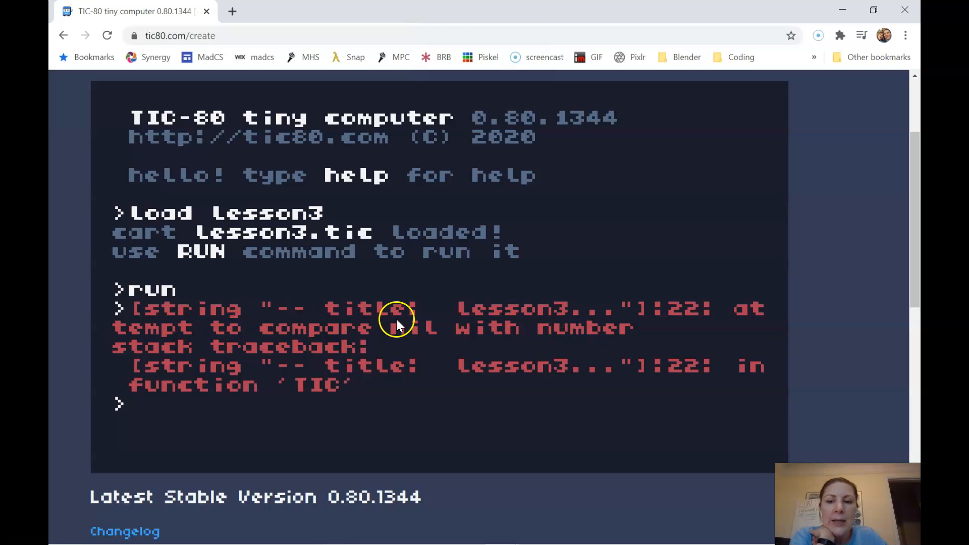
mouse_move(378, 339)
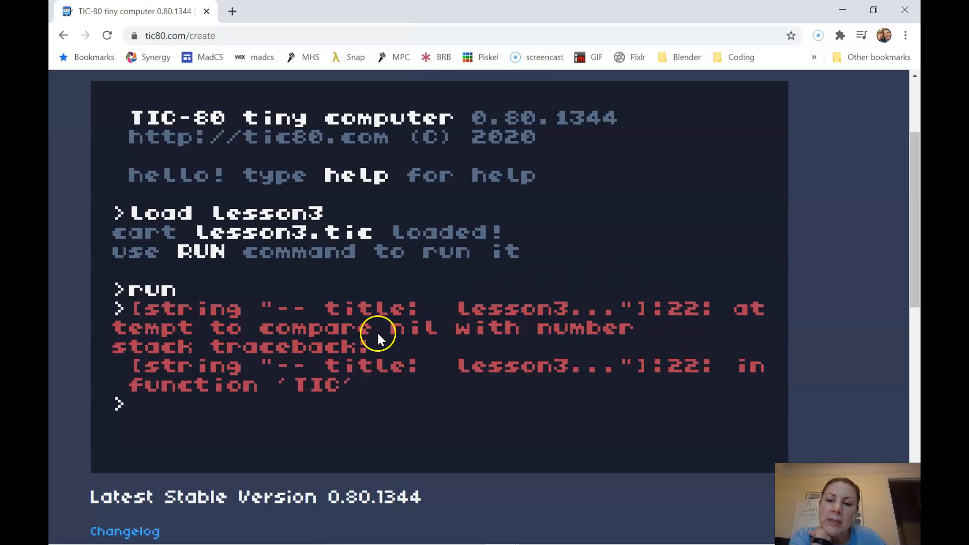
mouse_move(443, 354)
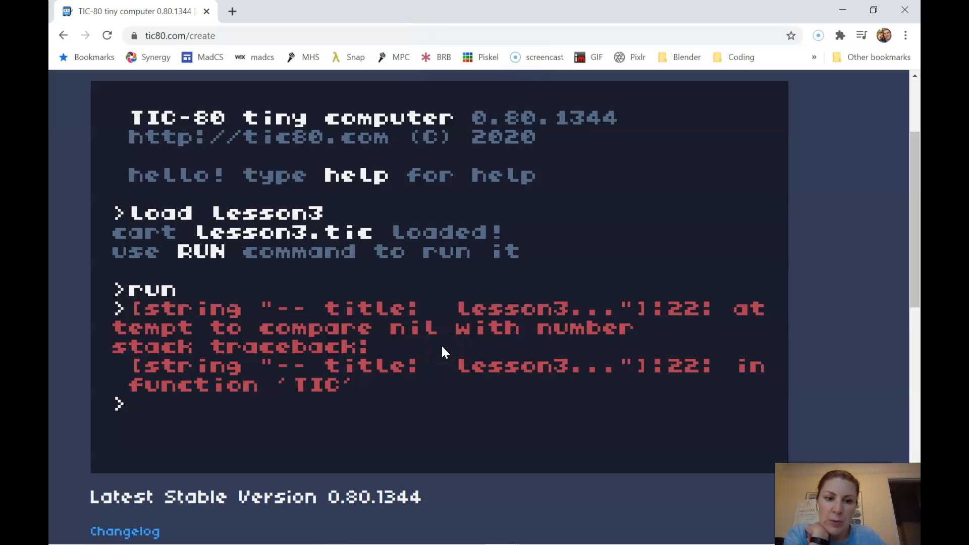
mouse_move(680, 378)
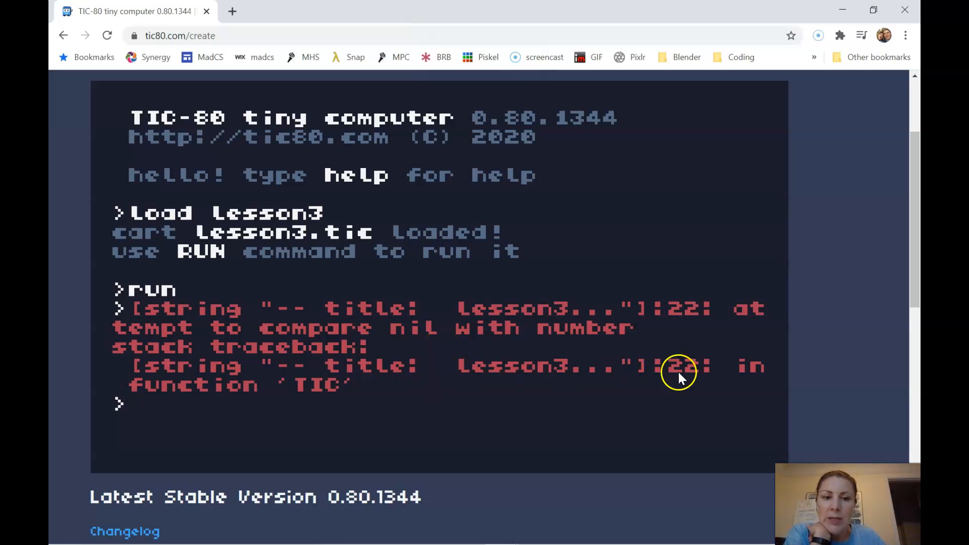
mouse_move(689, 328)
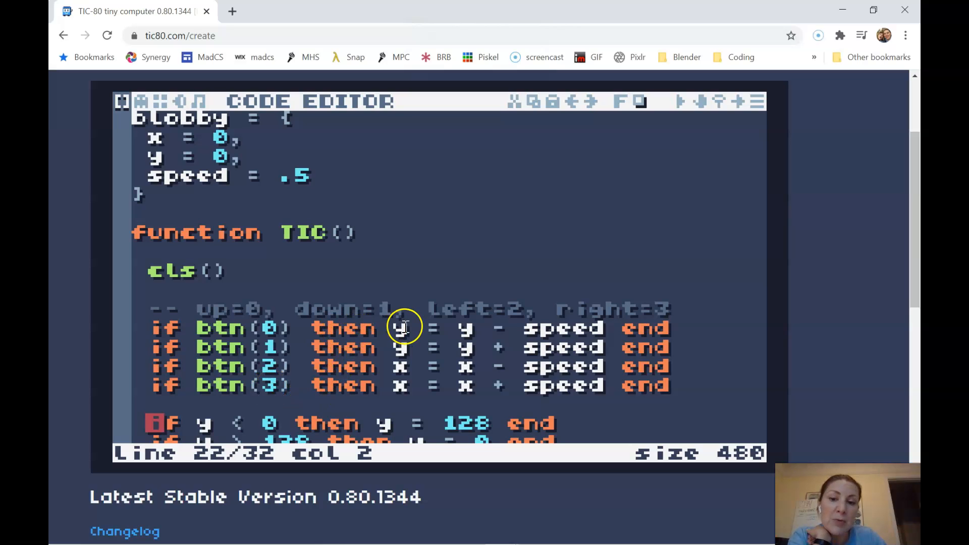
mouse_move(400, 390)
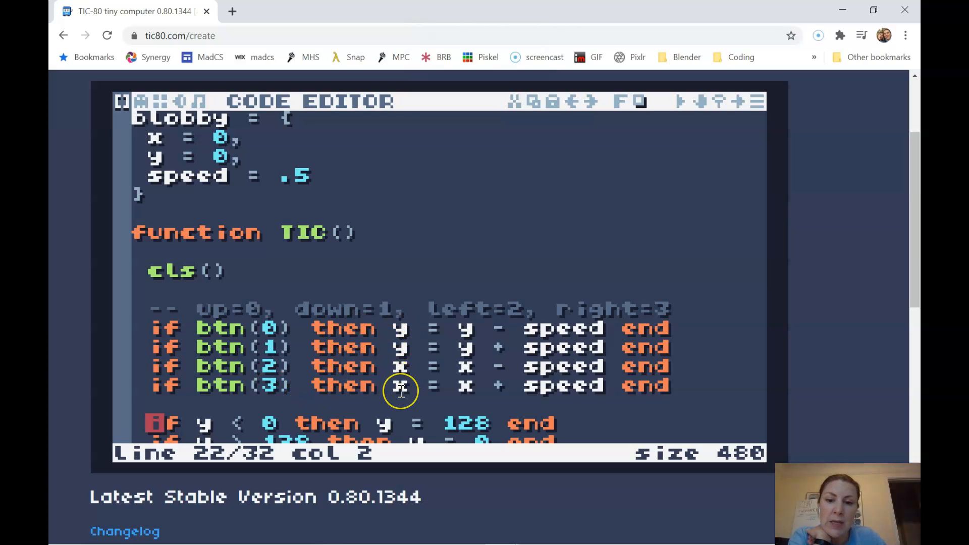
- Scroll down the lesson3 code toward the line-22 limit check
scroll(down, 3)
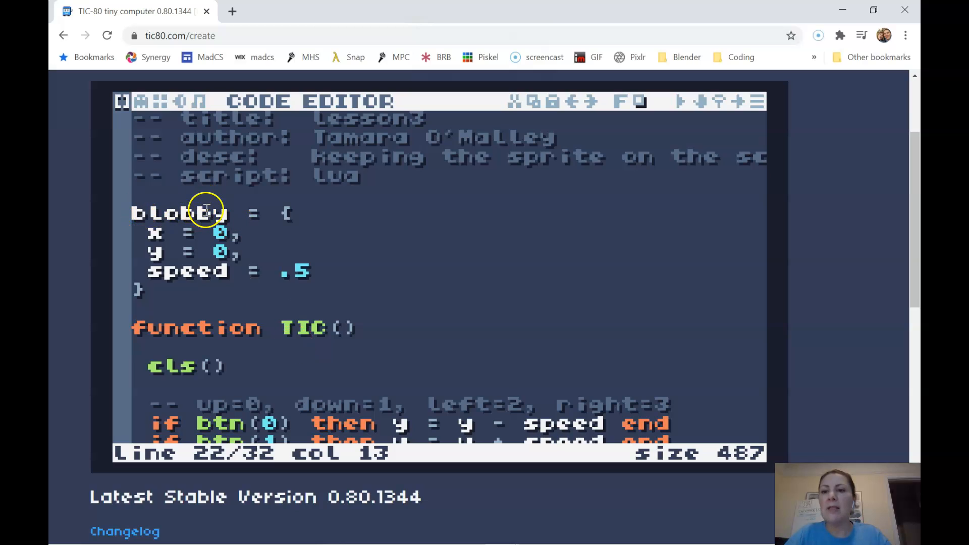
- Make the up-button movement line assign to blobby.y instead of y
click(154, 234)
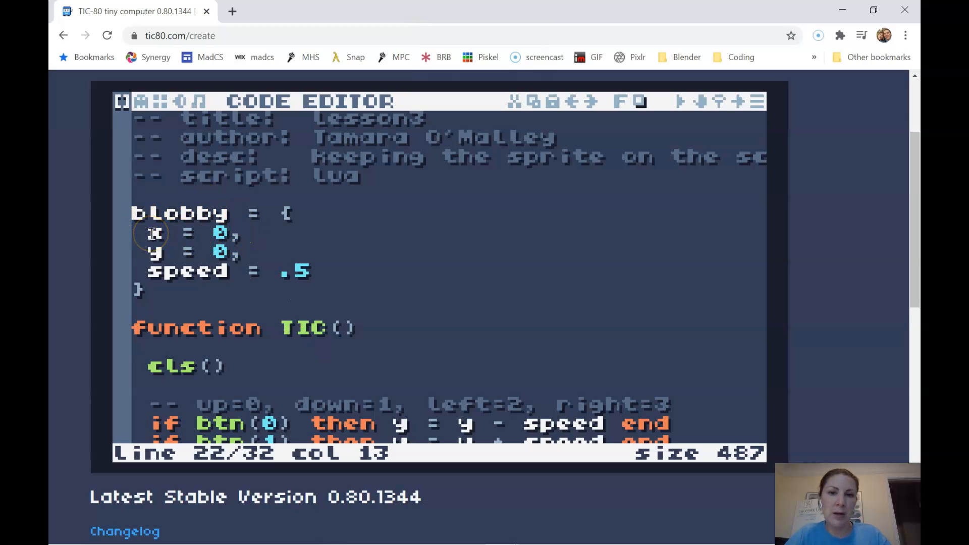
scroll(down, 3)
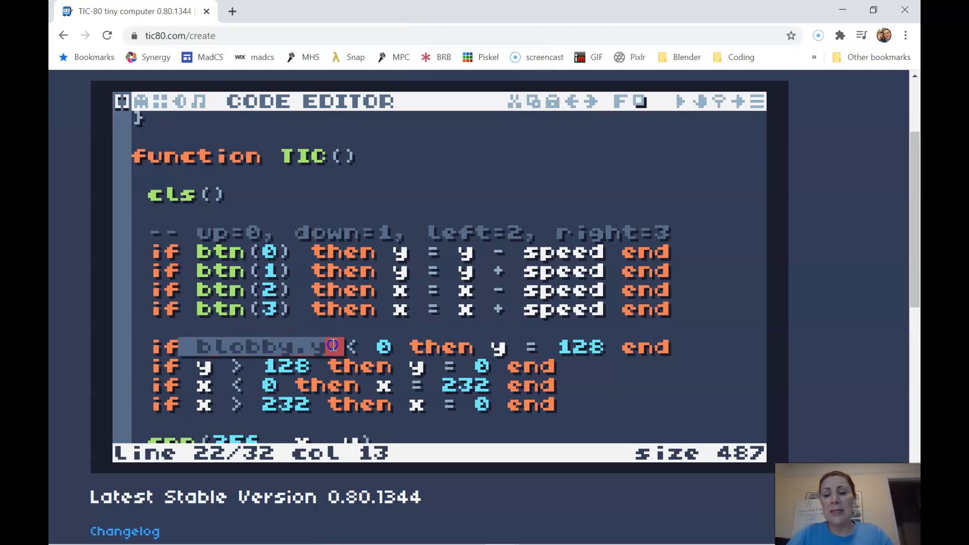
click(398, 251)
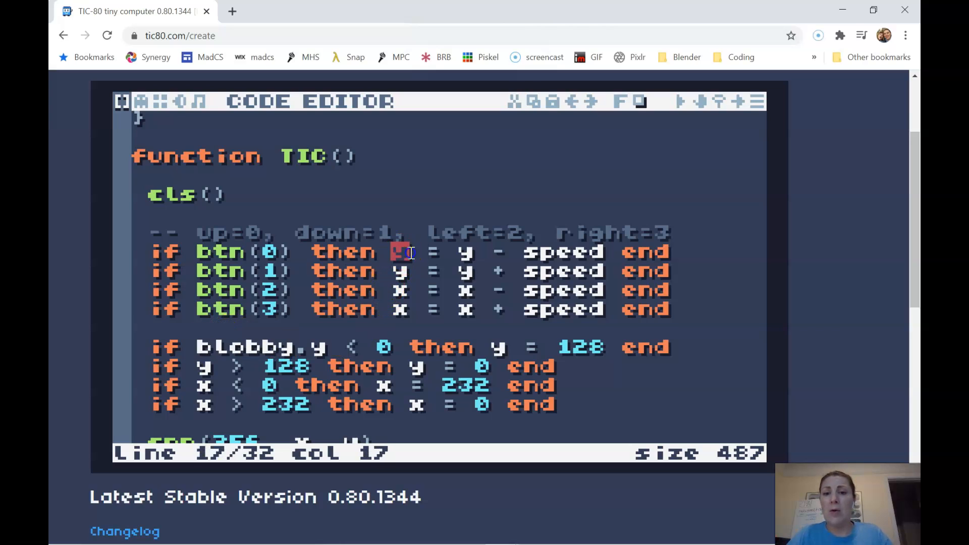
text(blobby.)
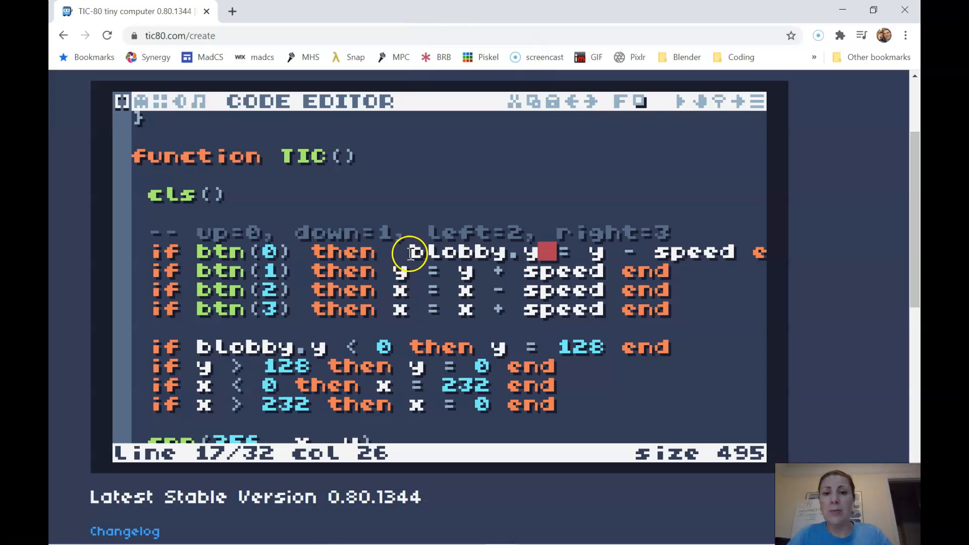
key(Backspace)
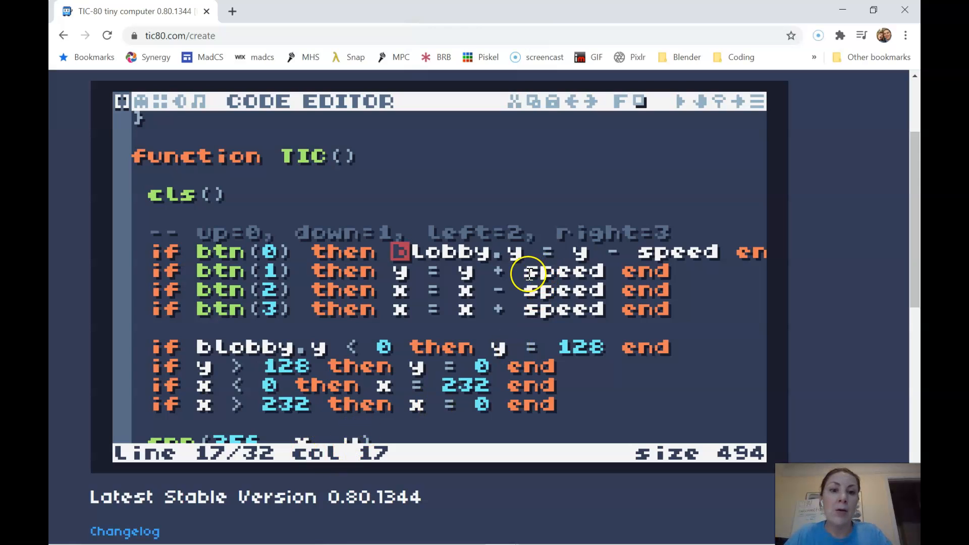
mouse_move(399, 251)
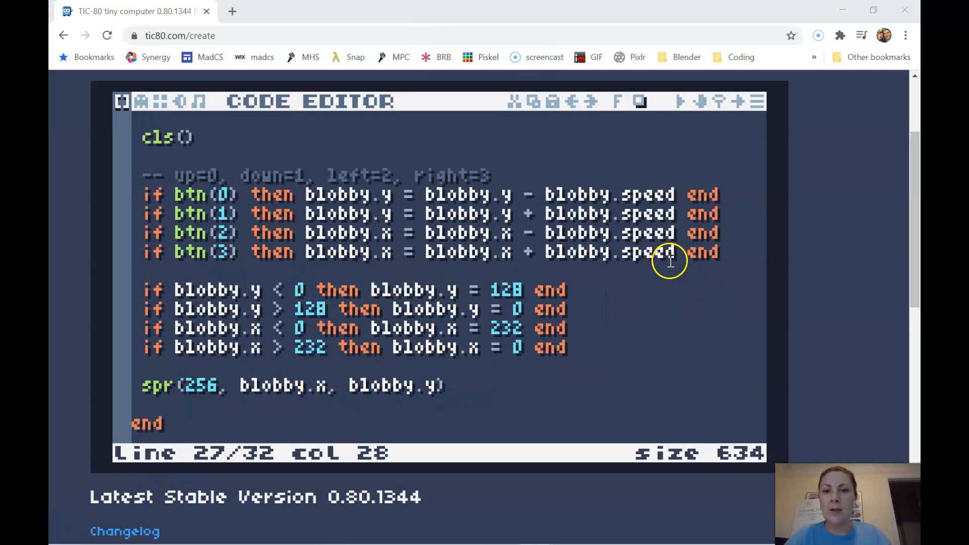
mouse_move(380, 257)
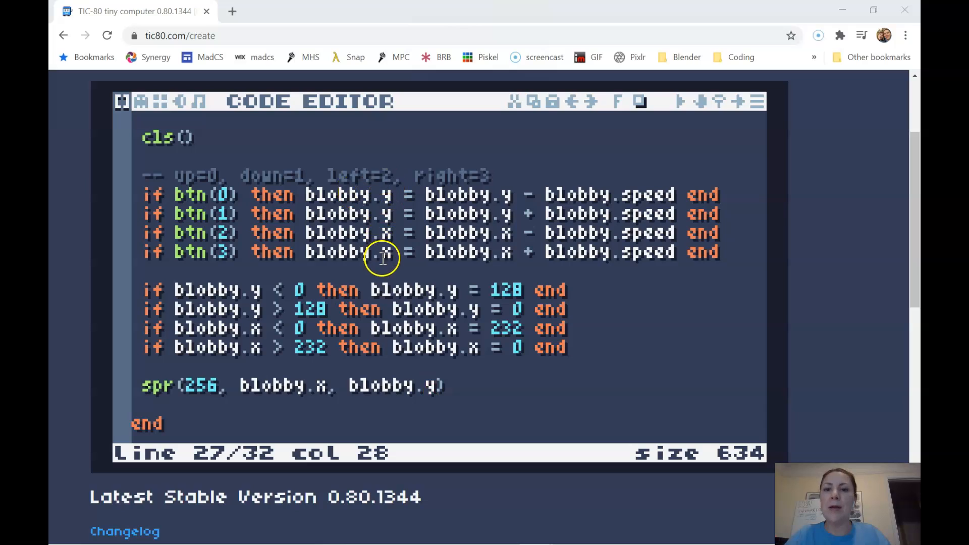
mouse_move(443, 252)
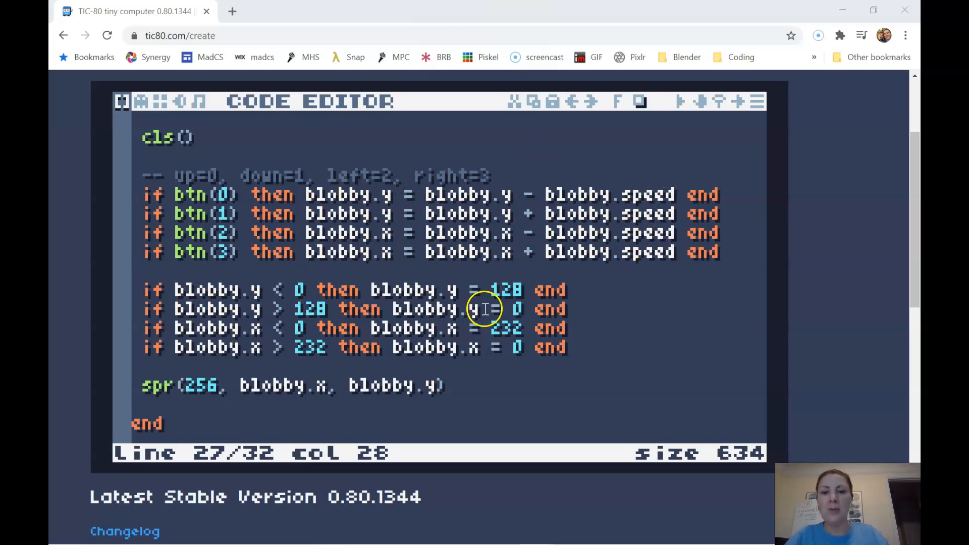
mouse_move(478, 276)
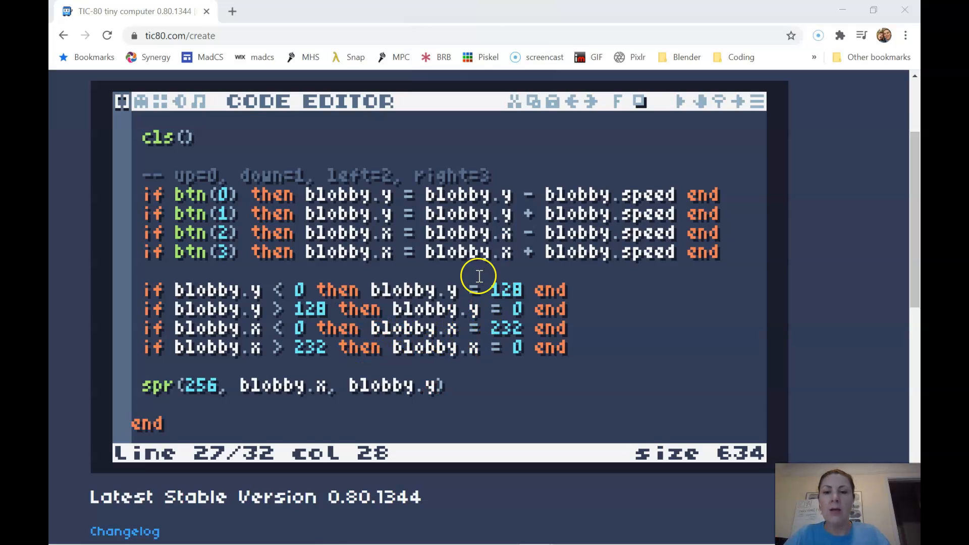
mouse_move(554, 296)
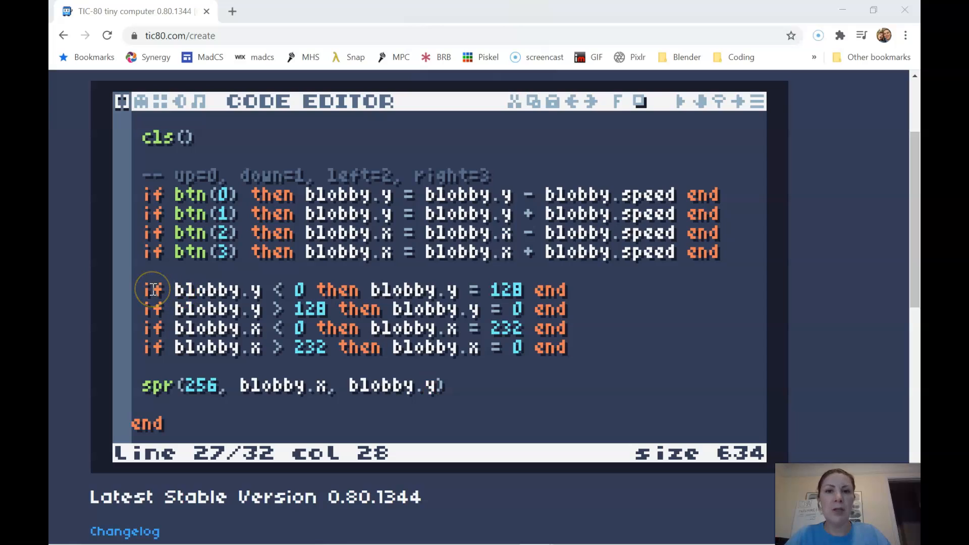
mouse_move(554, 312)
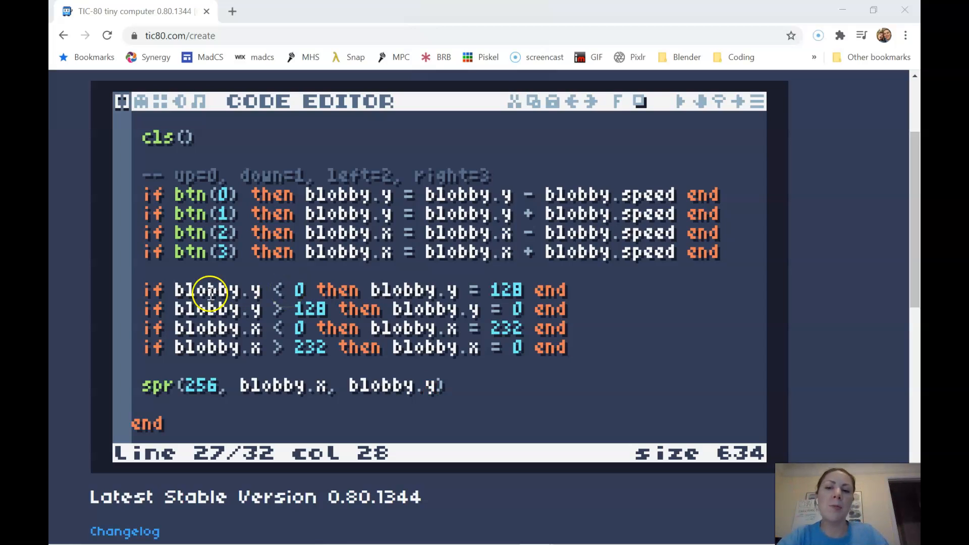
mouse_move(432, 293)
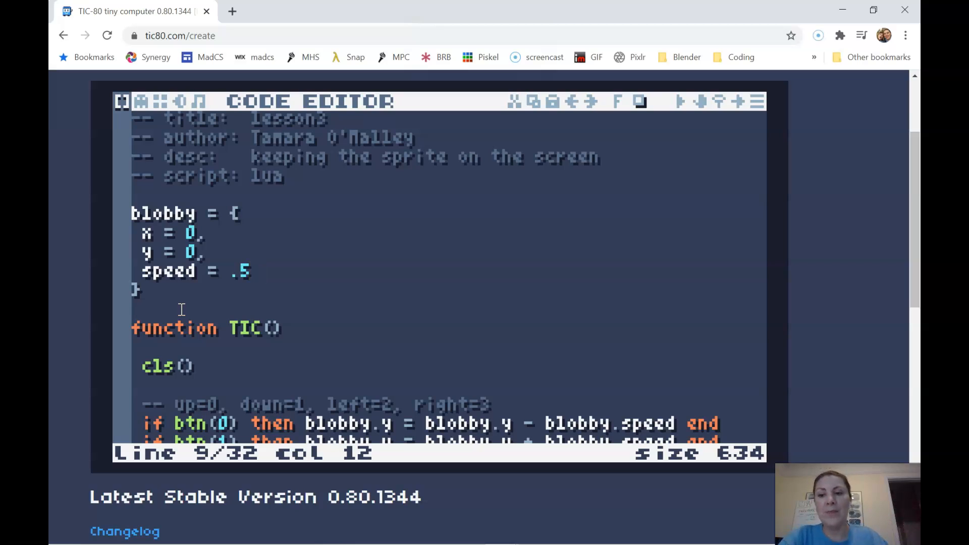
- Scroll down to the TIC() function below the blobby table
scroll(down, 3)
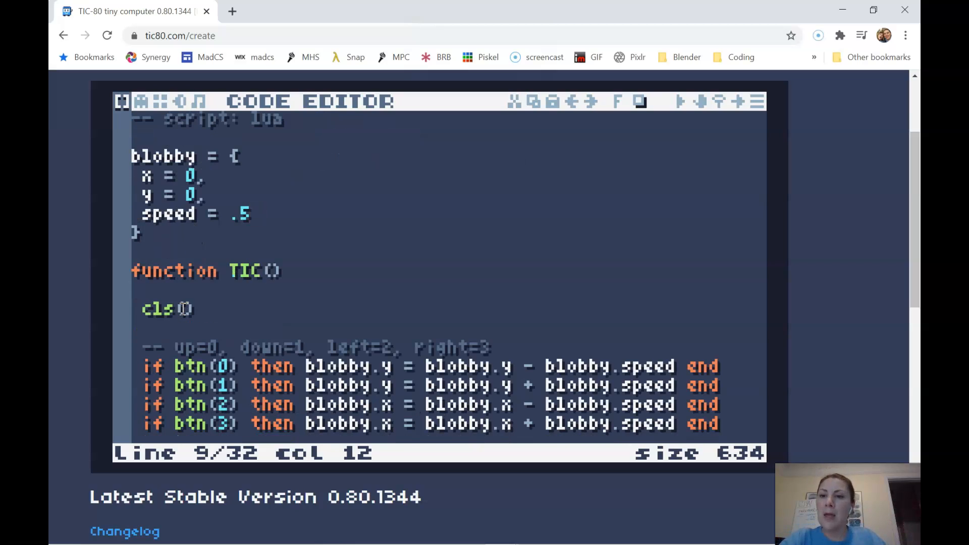
scroll(down, 3)
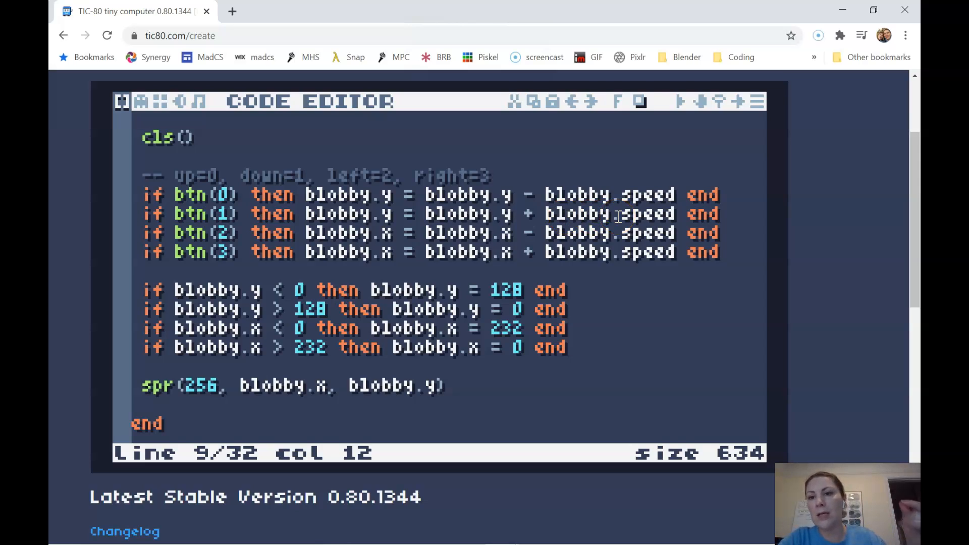
mouse_move(191, 238)
text(m)
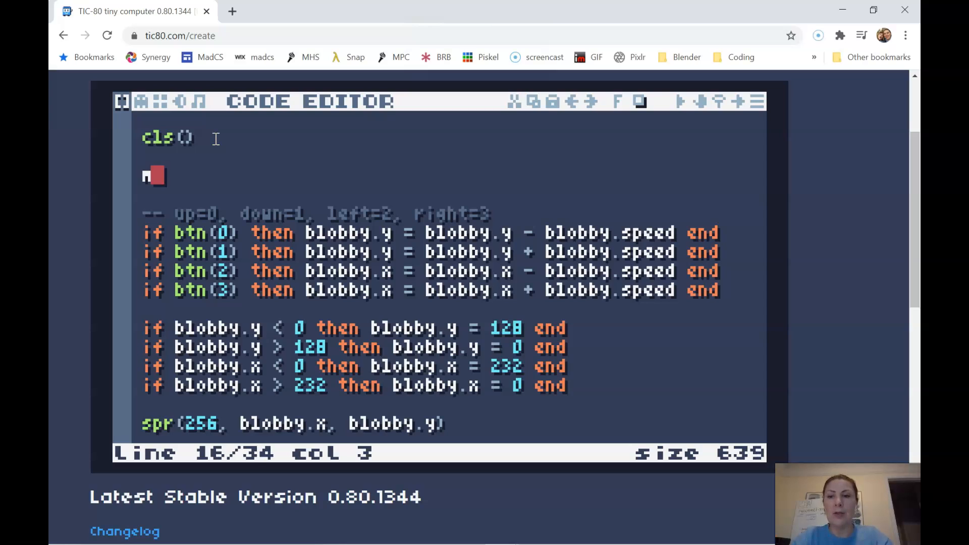
- Switch the editor to the larger font and add a moveBlobby() call
text(o)
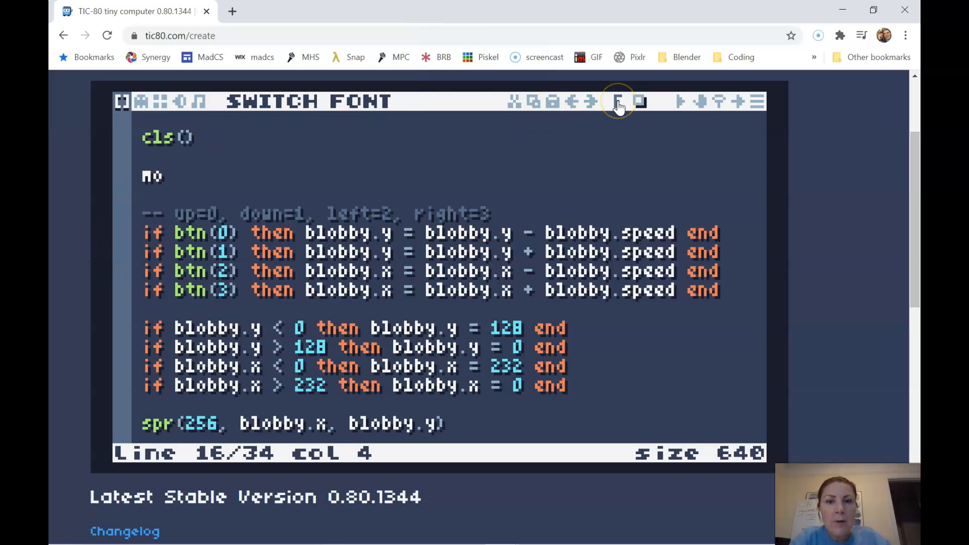
click(618, 101)
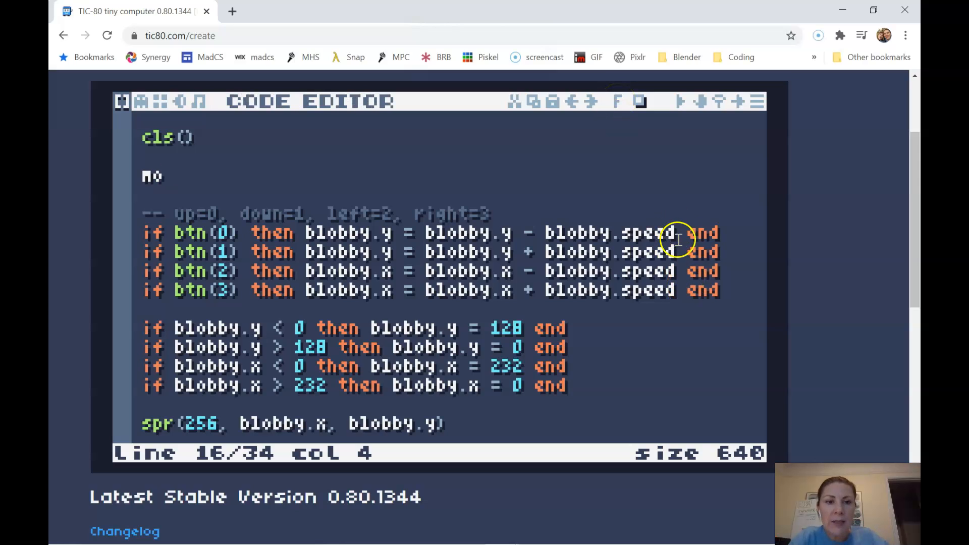
mouse_move(608, 108)
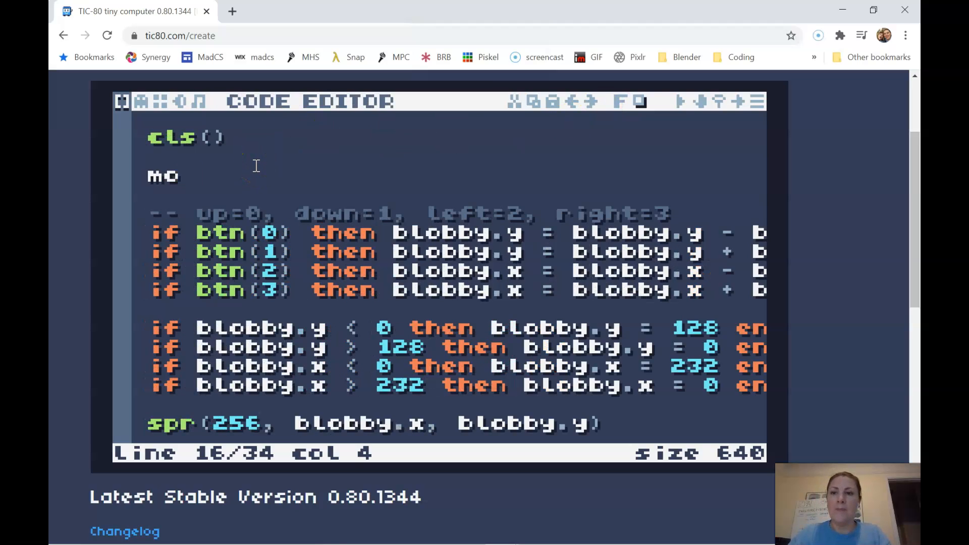
text(ve)
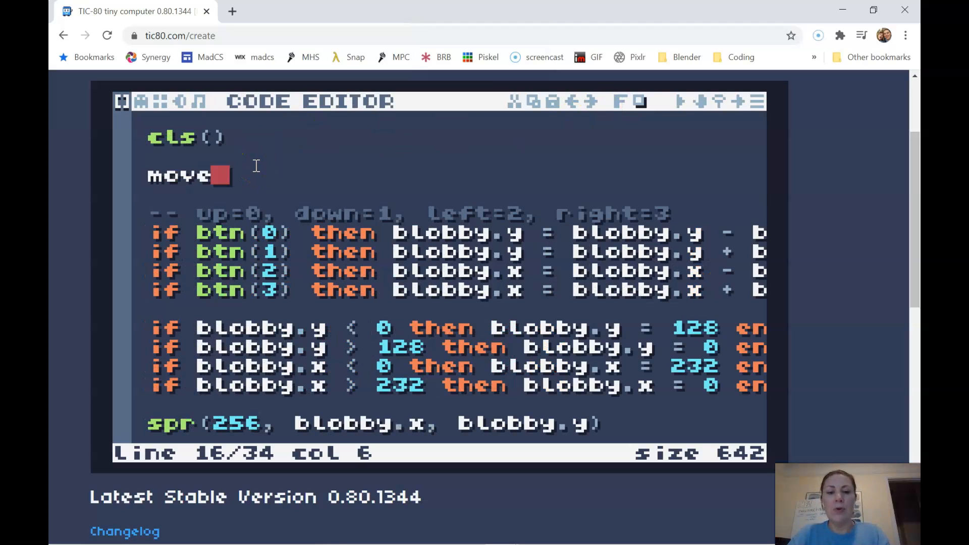
text(Blobb)
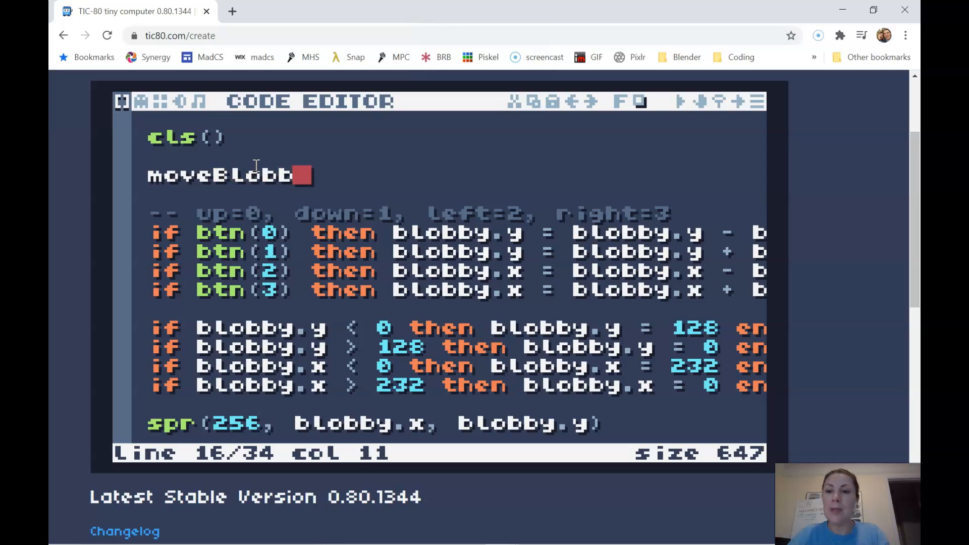
text(y)
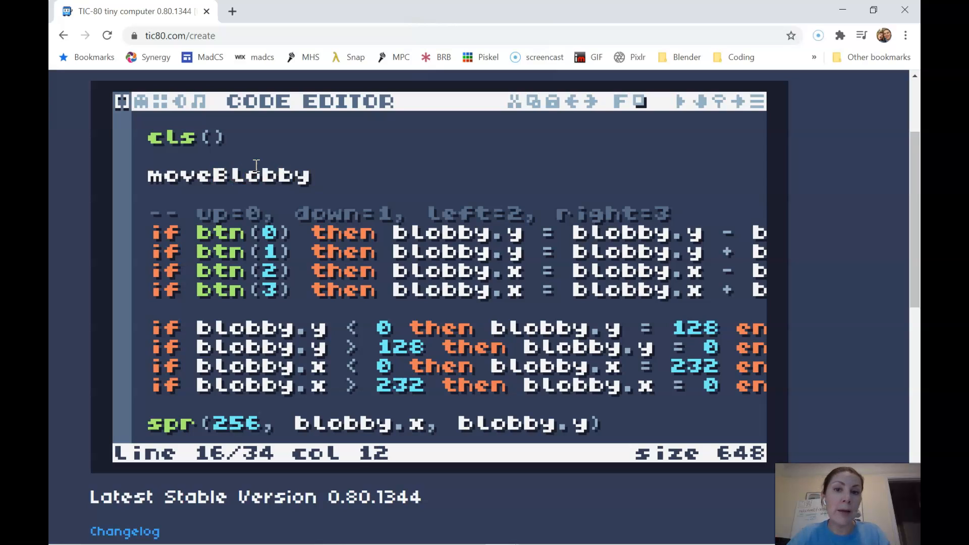
text(())
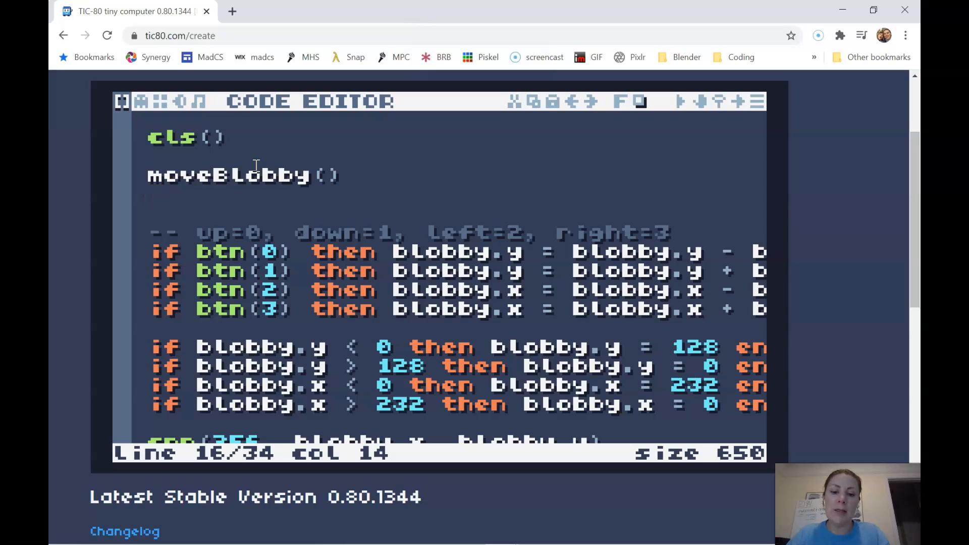
- Add a checkLimits() call on the line after moveBlobby()
text(chec)
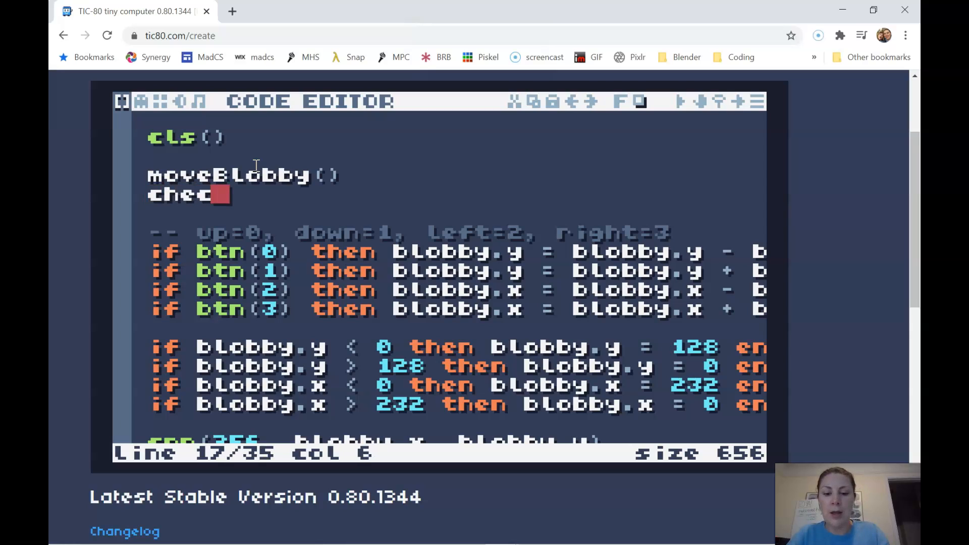
text(kLimits()
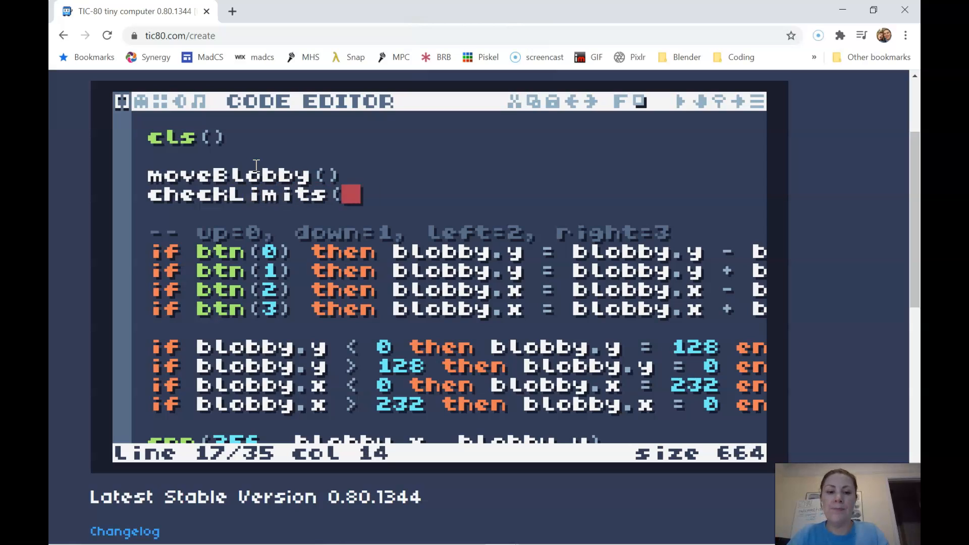
text())
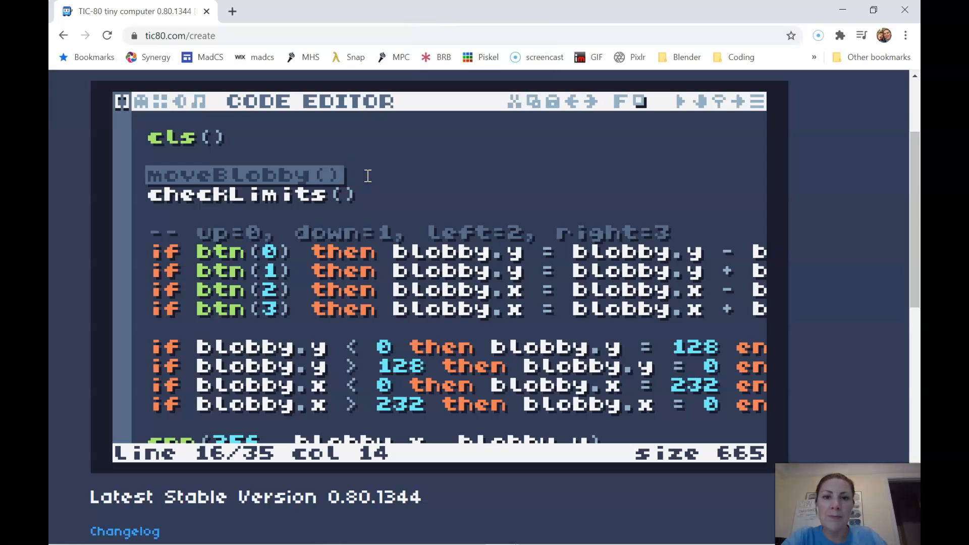
mouse_move(374, 182)
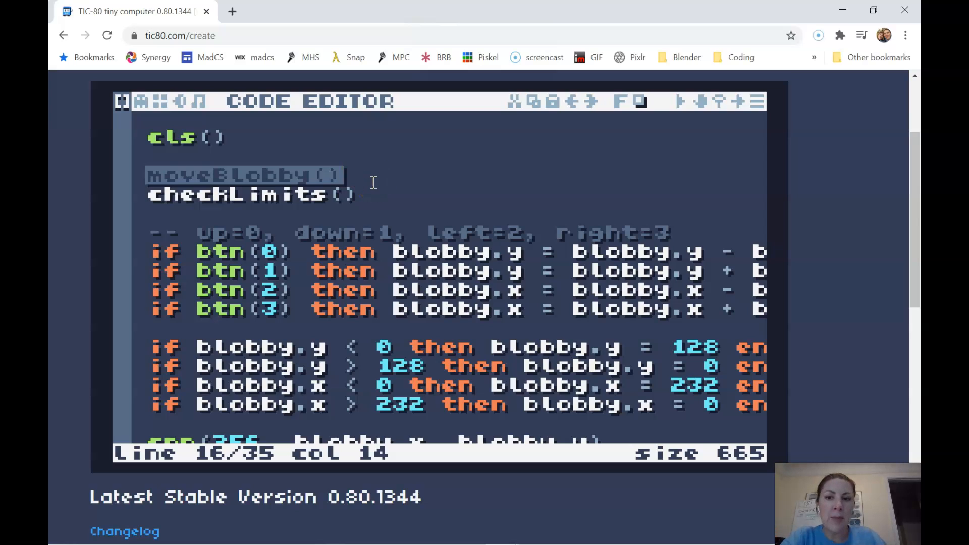
mouse_move(611, 172)
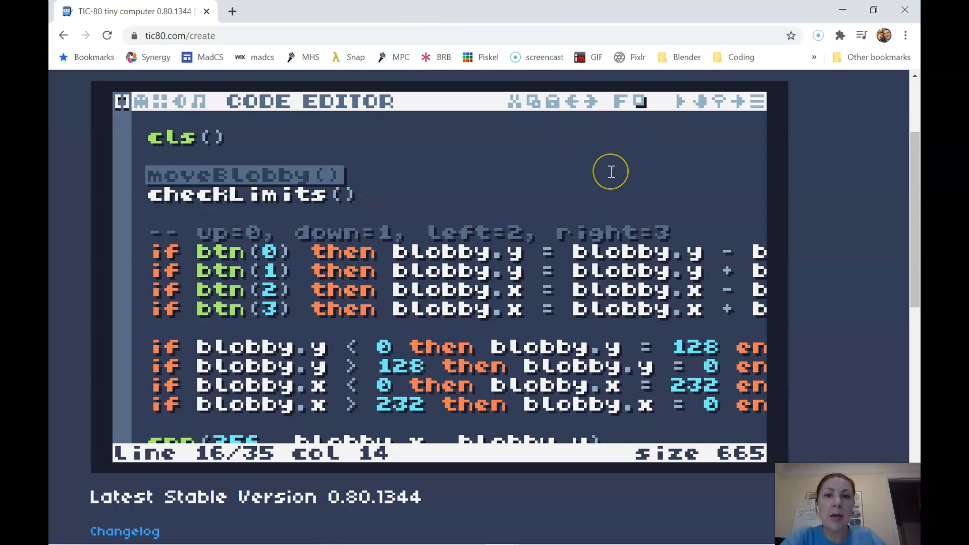
mouse_move(570, 144)
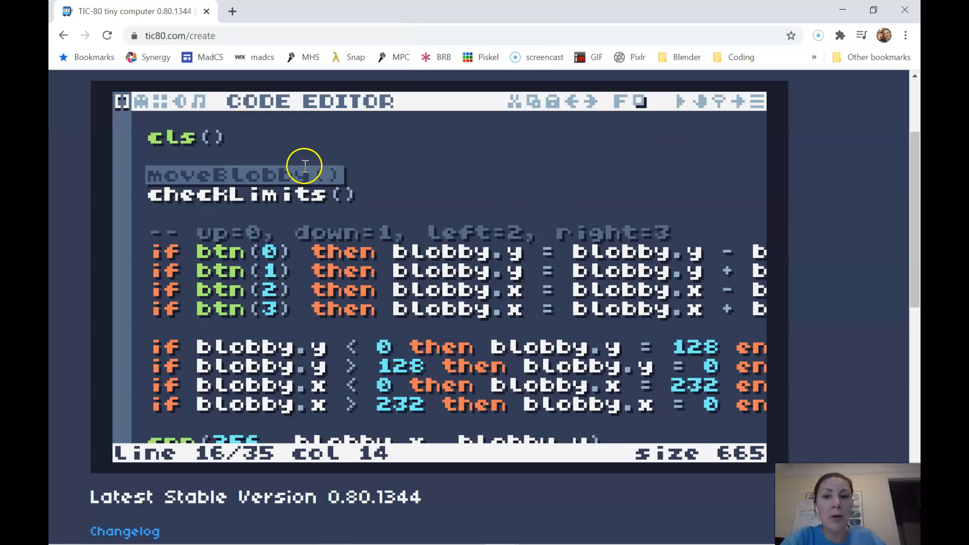
mouse_move(340, 169)
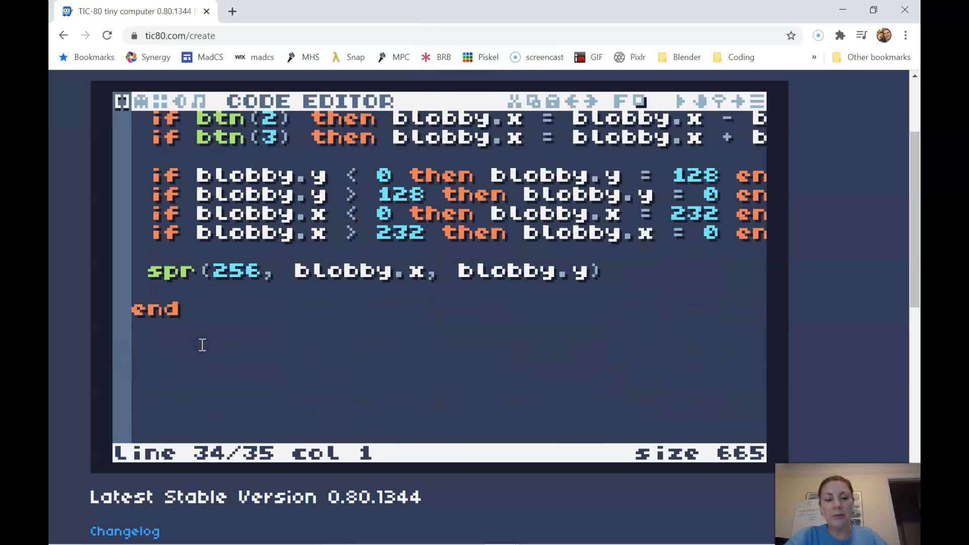
- Add a dashed comment divider line below TIC()'s closing end
text(--)
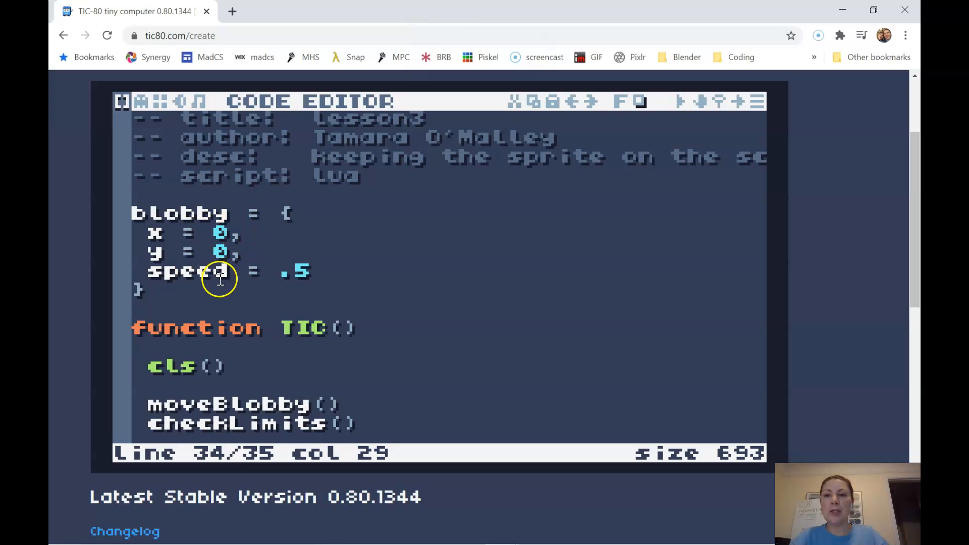
scroll(down, 3)
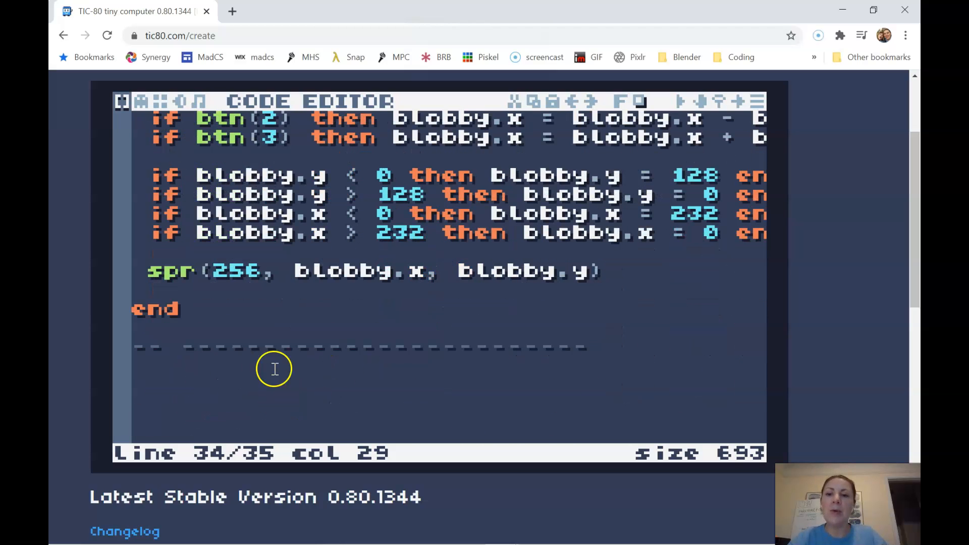
mouse_move(537, 348)
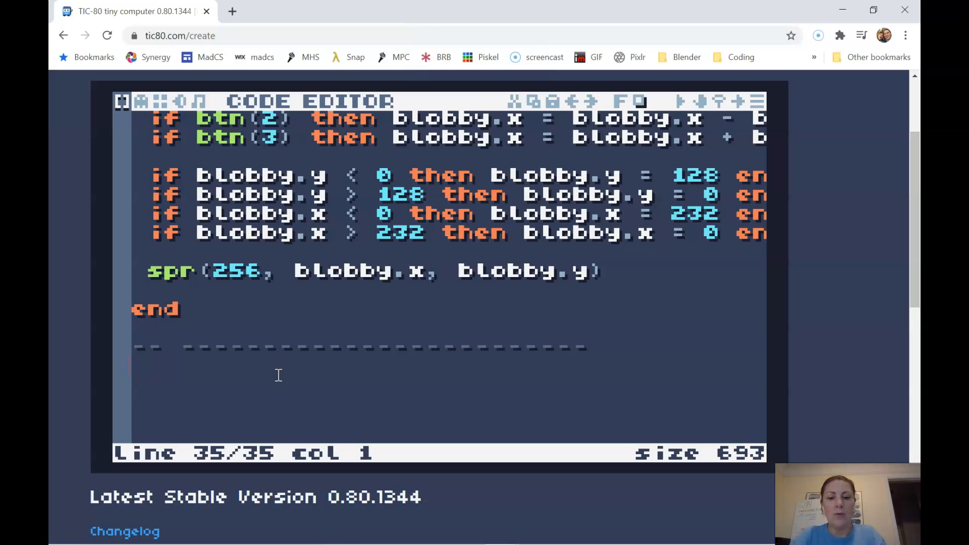
- Wrap the four button-movement lines in a new moveBlobby() function ending with end
text(mov)
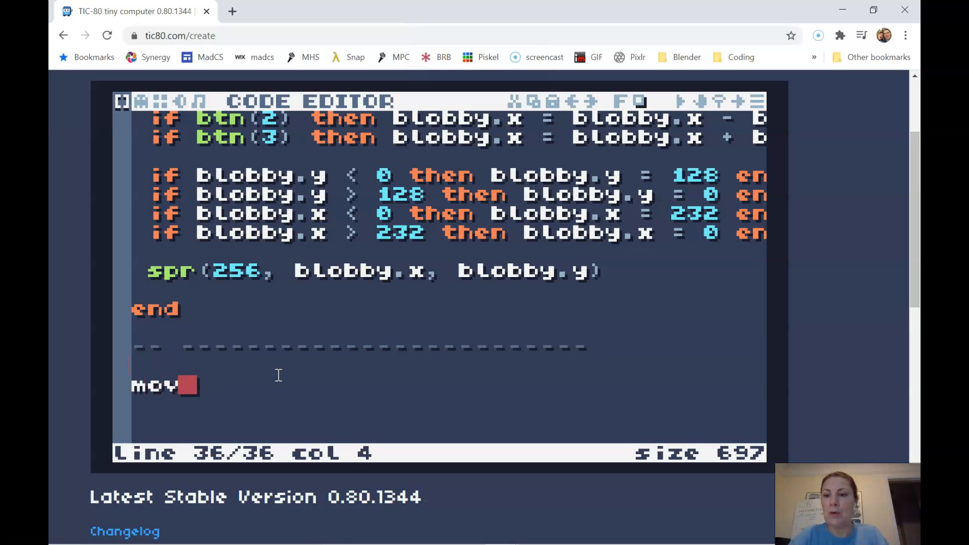
text(function)
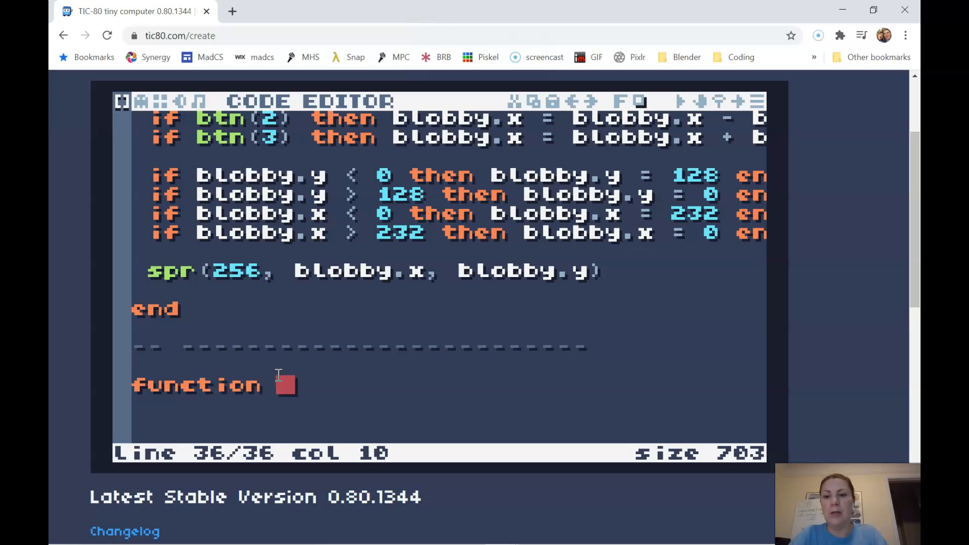
text(moveBlobby)
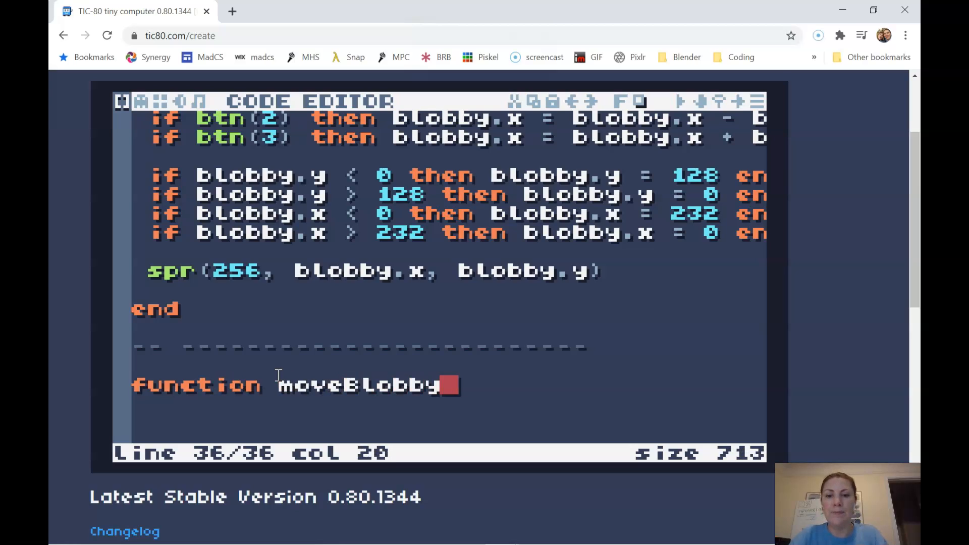
text(())
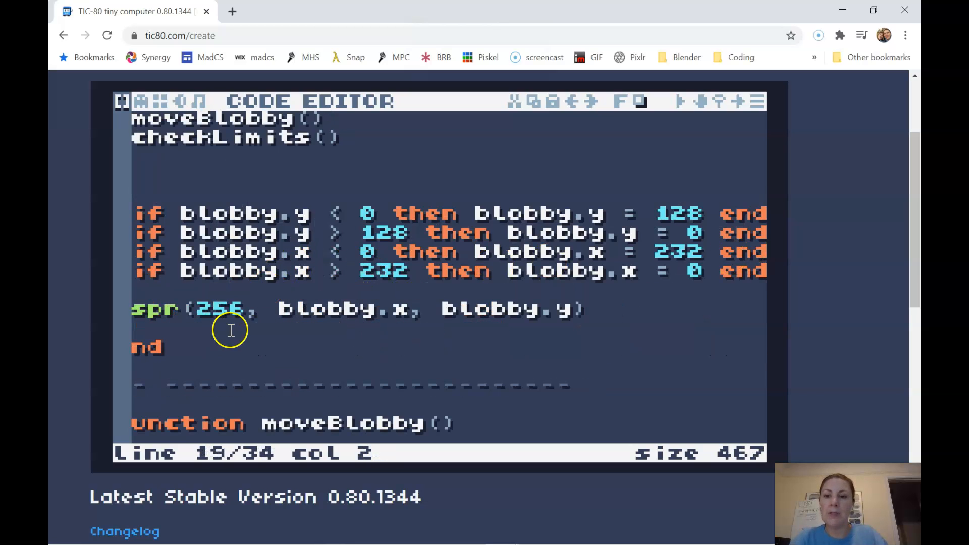
scroll(down, 3)
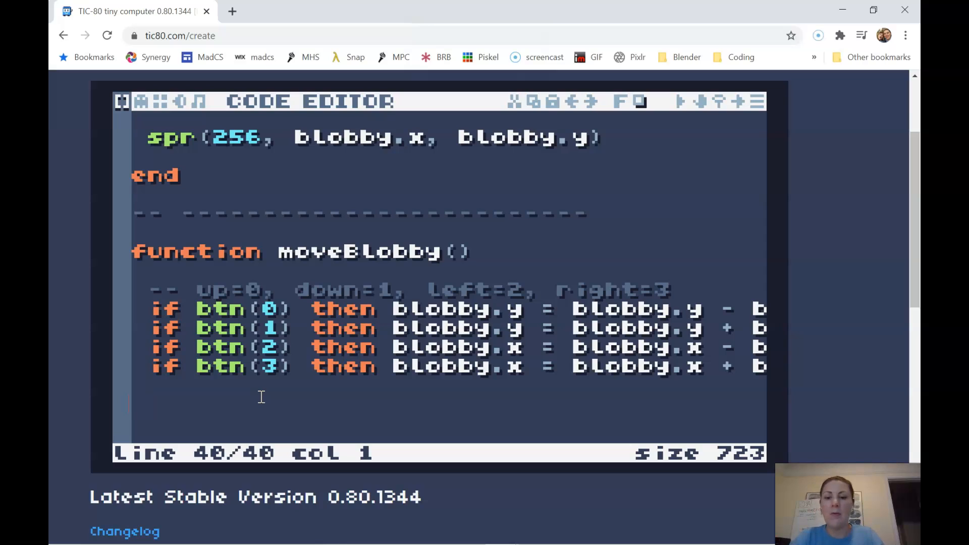
text(end)
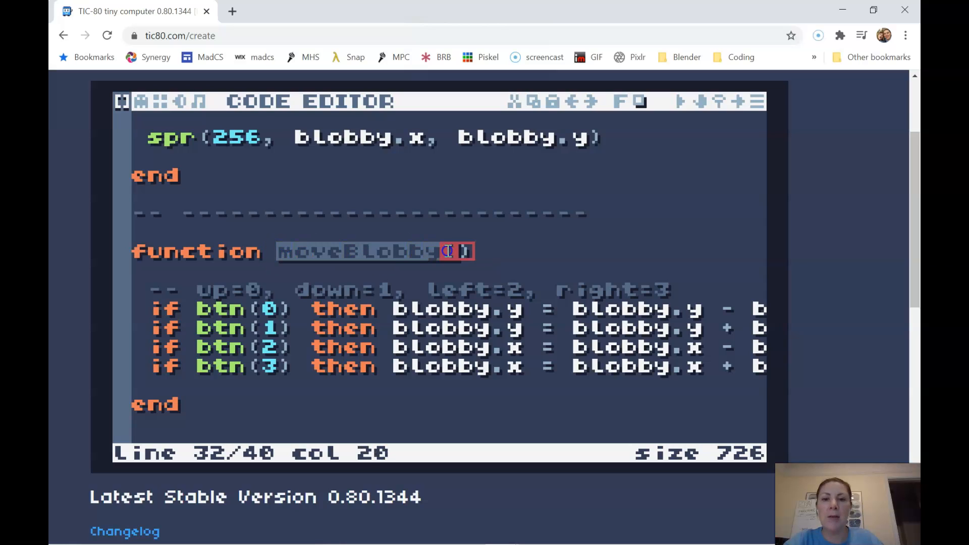
click(451, 250)
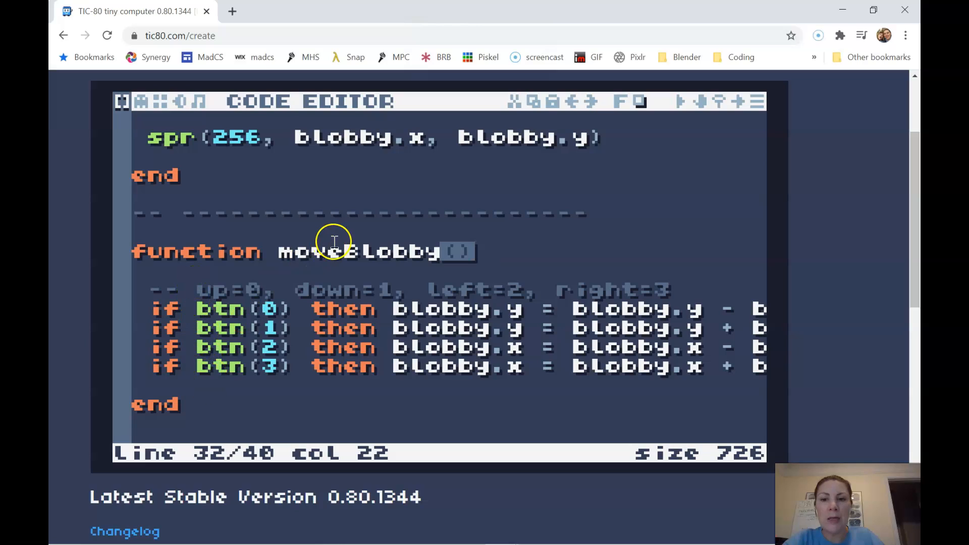
mouse_move(269, 316)
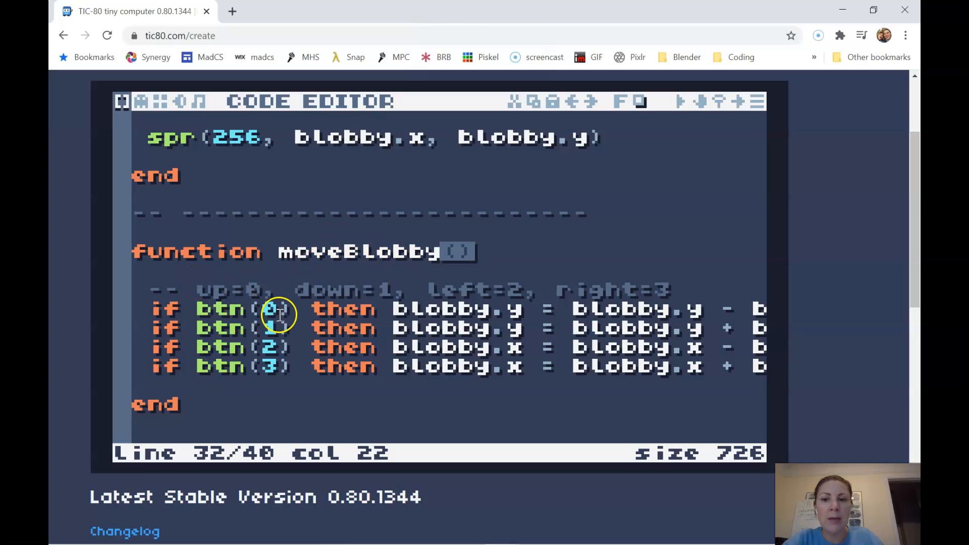
mouse_move(519, 335)
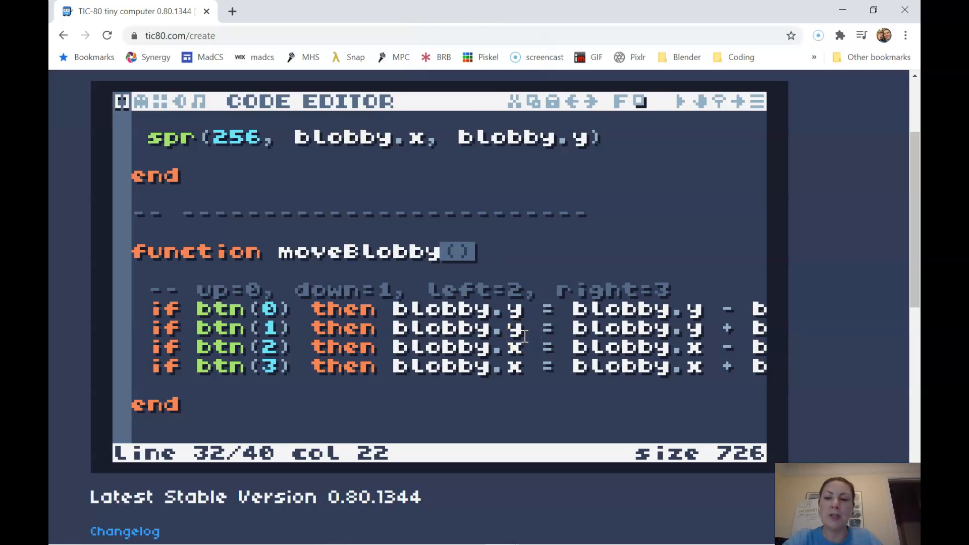
click(137, 405)
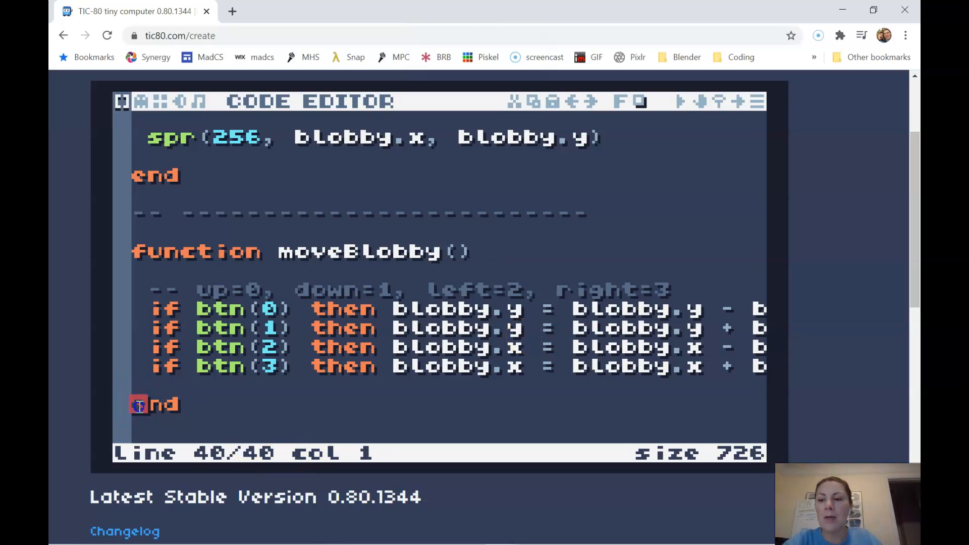
double_click(138, 404)
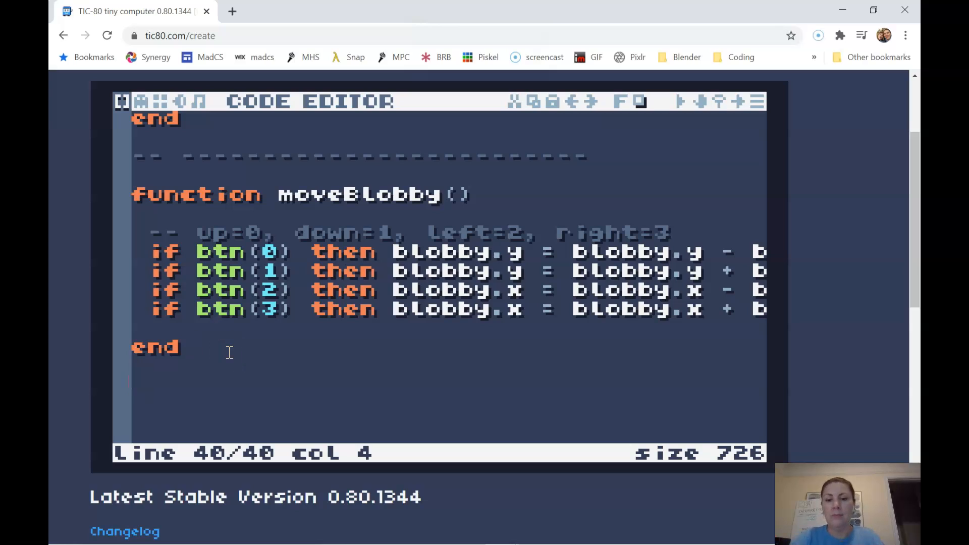
- Type the function checkLimits() header below moveBlobby's end, fixing a typo
text(funt)
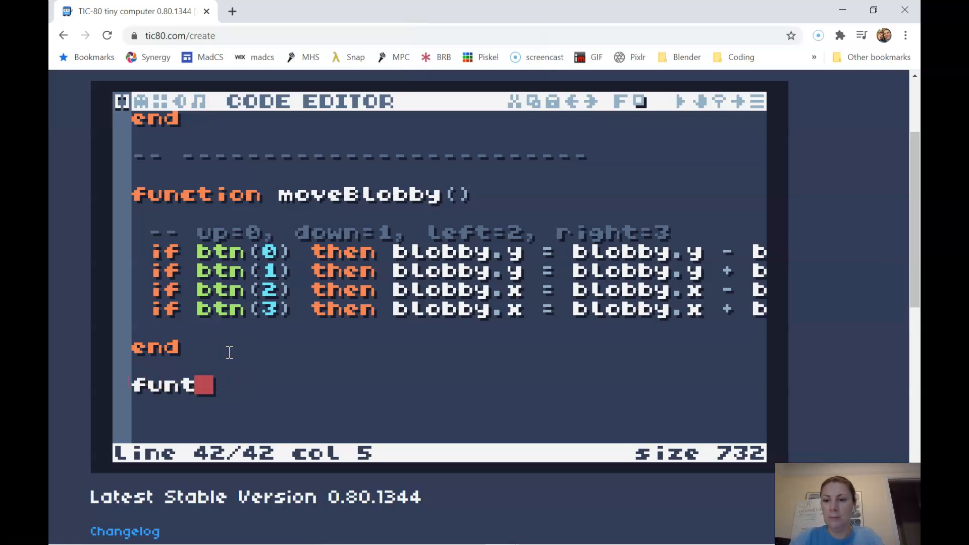
key(Backspace)
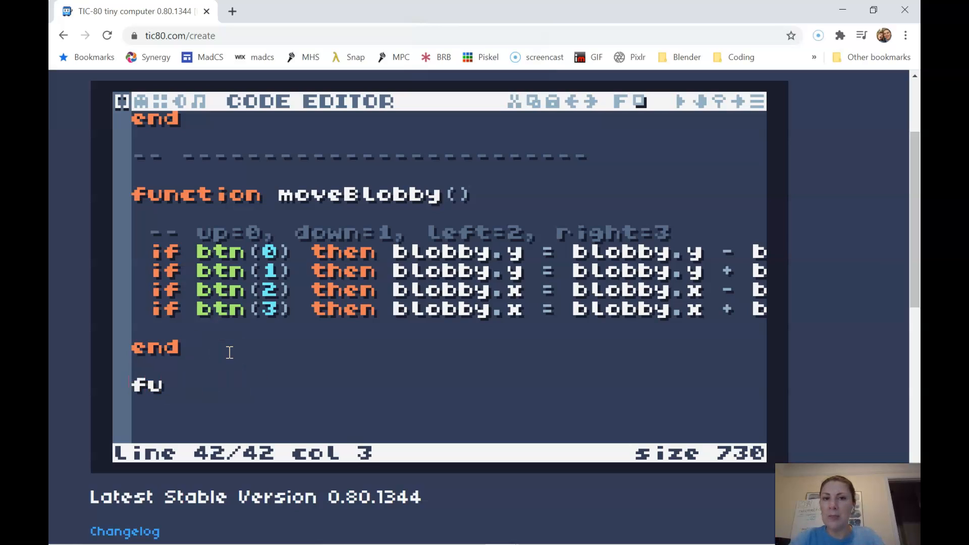
text(n)
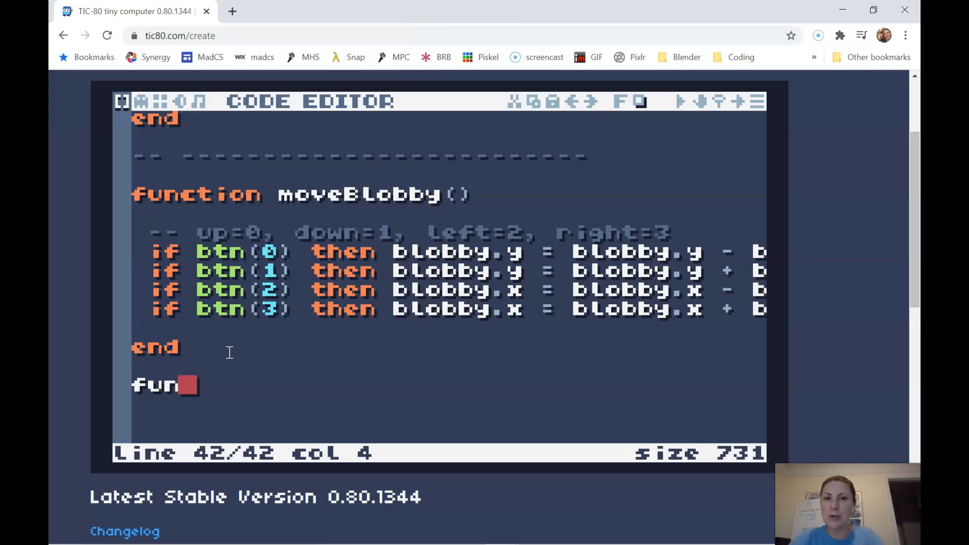
text(ction)
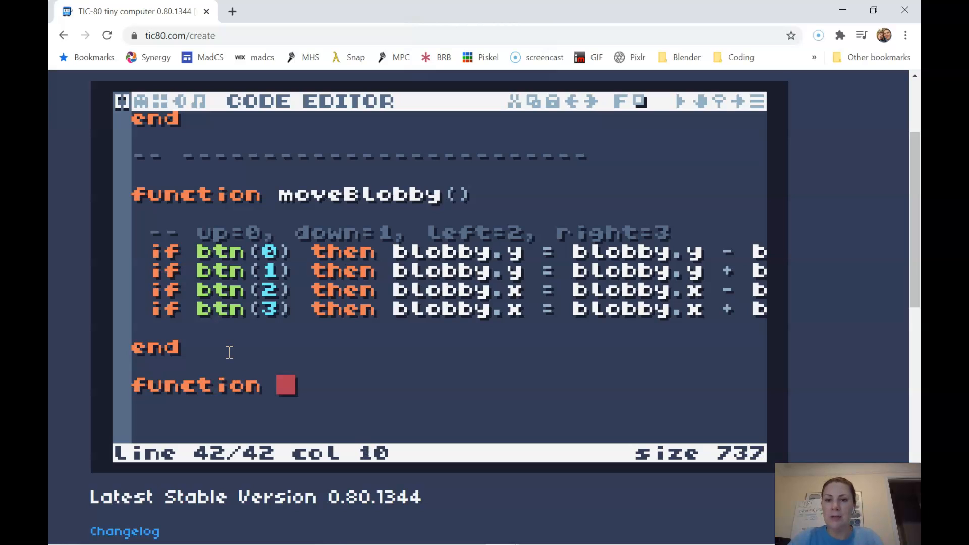
text(checkL)
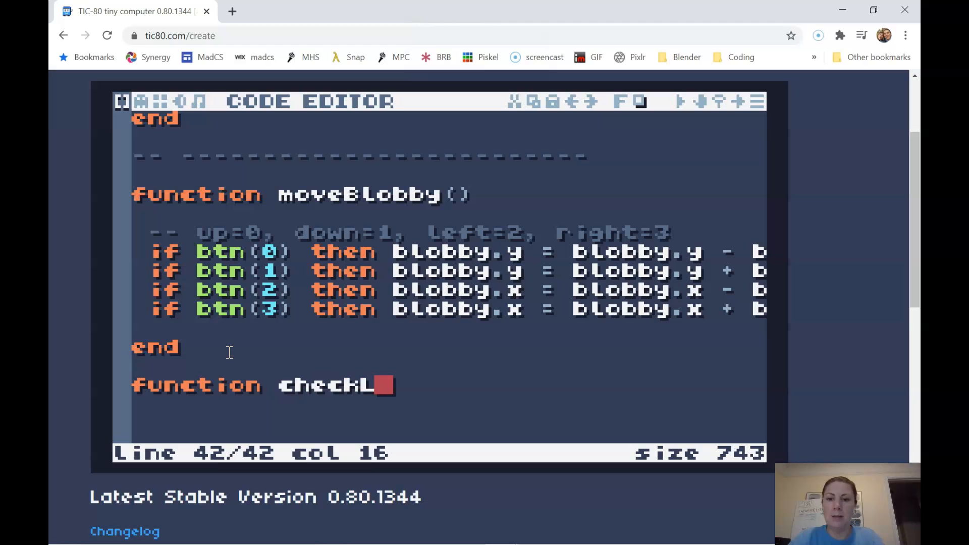
text(imits())
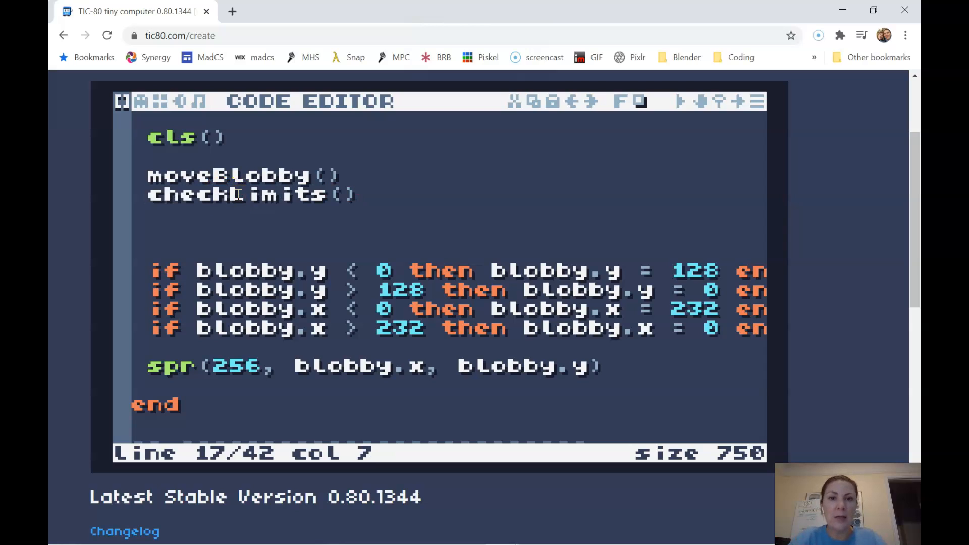
- Scroll down to the empty checkLimits() header and place the cursor on its body line
scroll(down, 3)
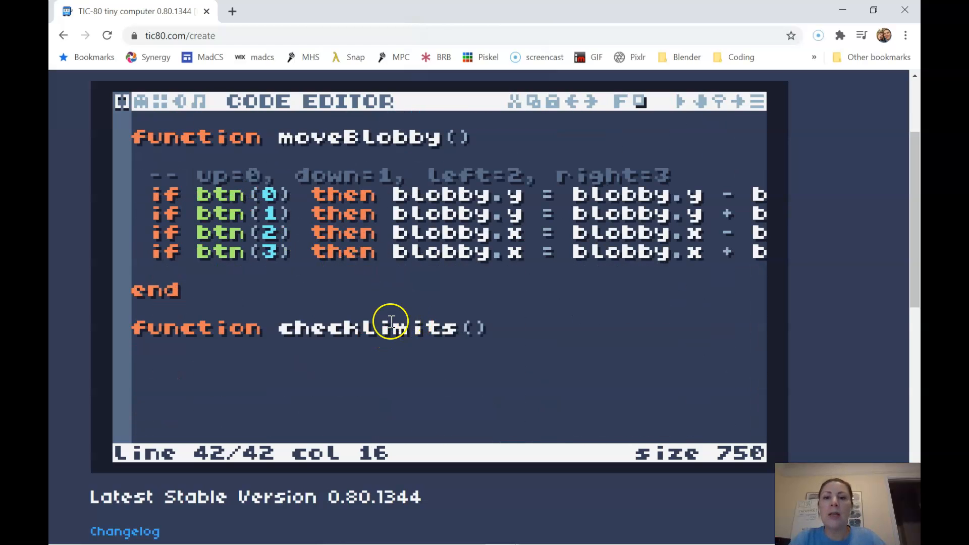
mouse_move(371, 336)
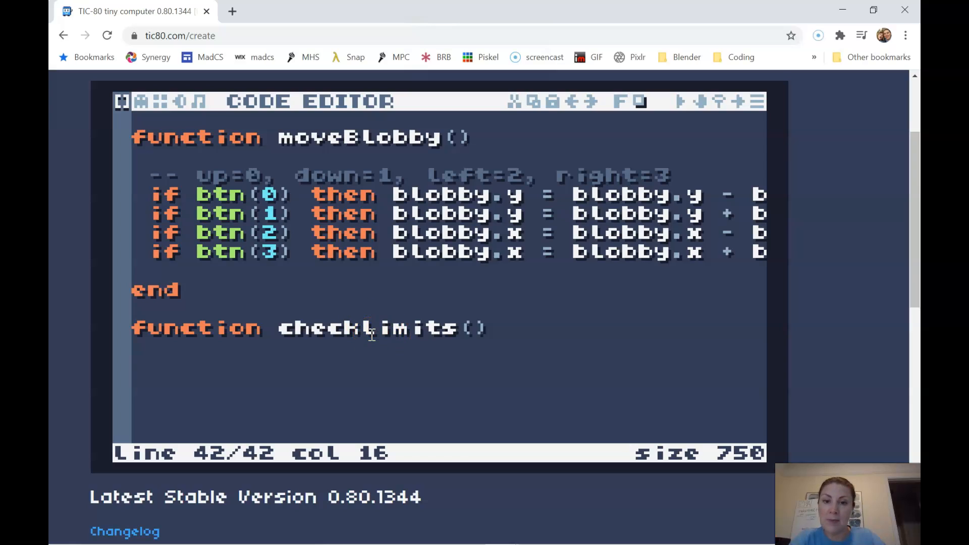
double_click(384, 328)
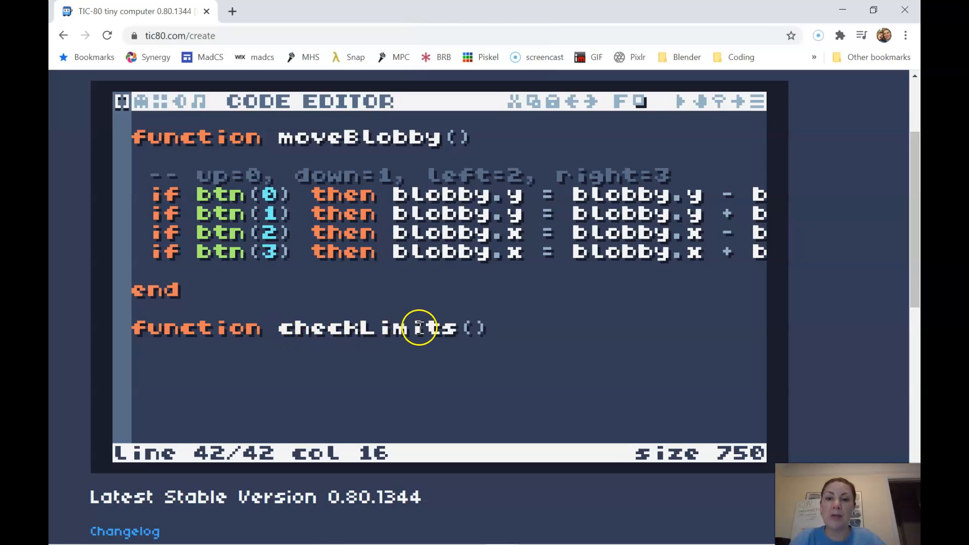
mouse_move(344, 327)
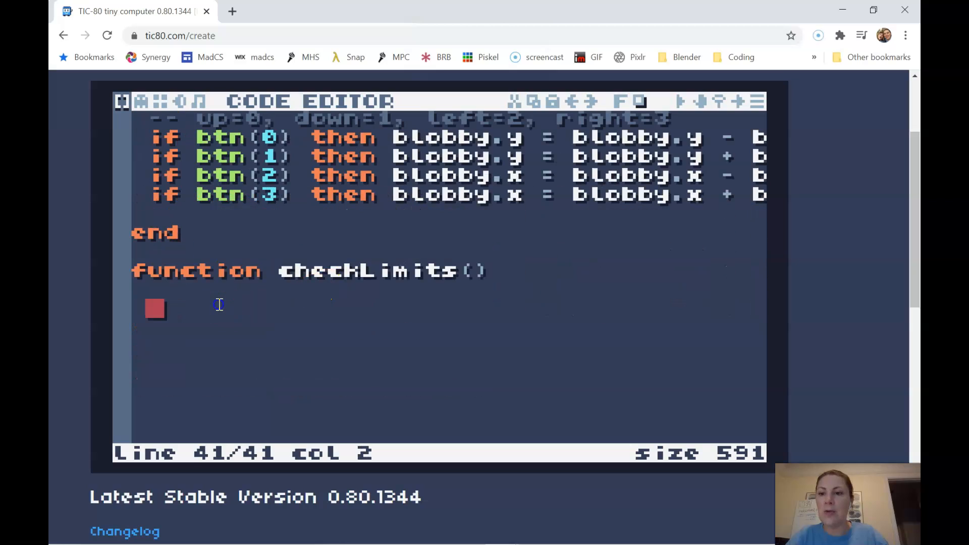
- Put the blobby boundary checks, e.g. 'if blobby.y < 0 then blobby.y = 128 end', inside checkLimits()
text(if blobby.y < 0 then blobby.y = 128 end)
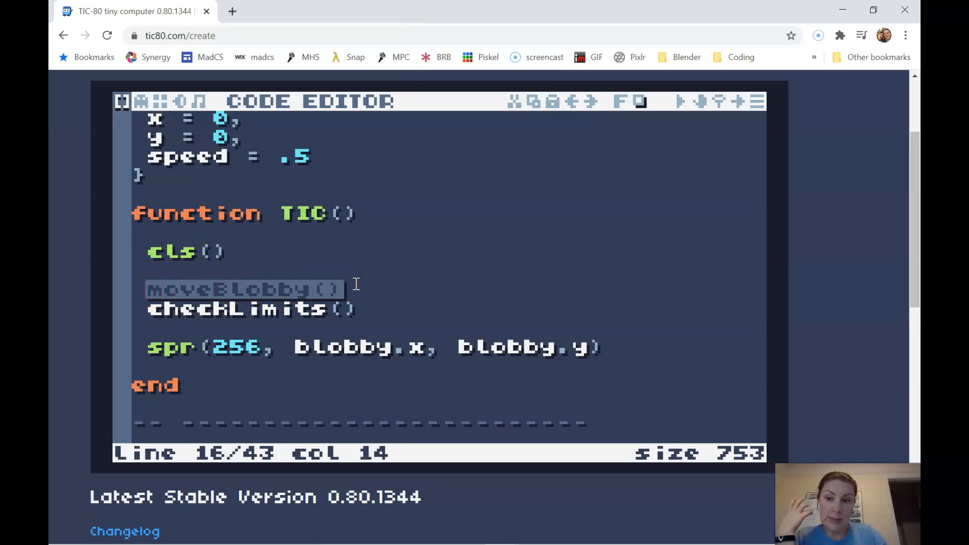
mouse_move(263, 284)
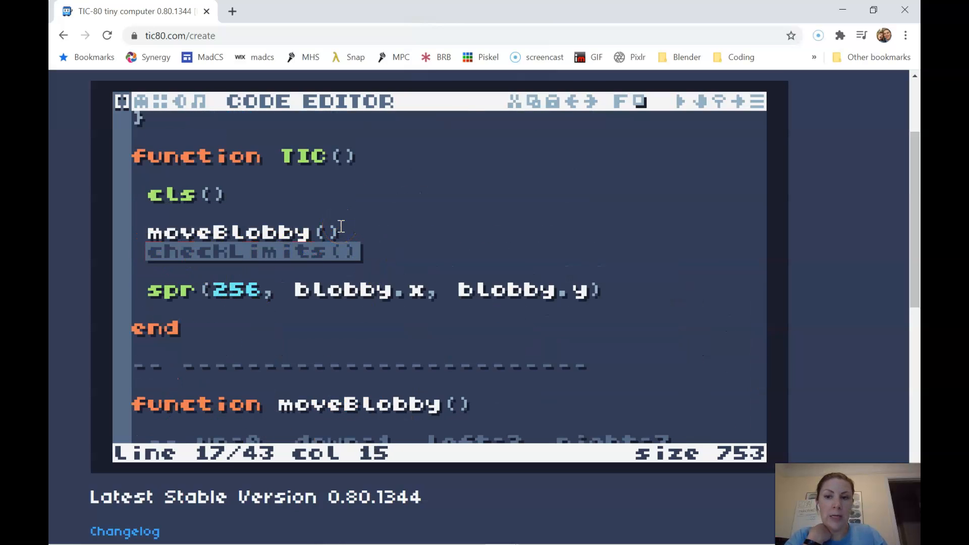
scroll(down, 3)
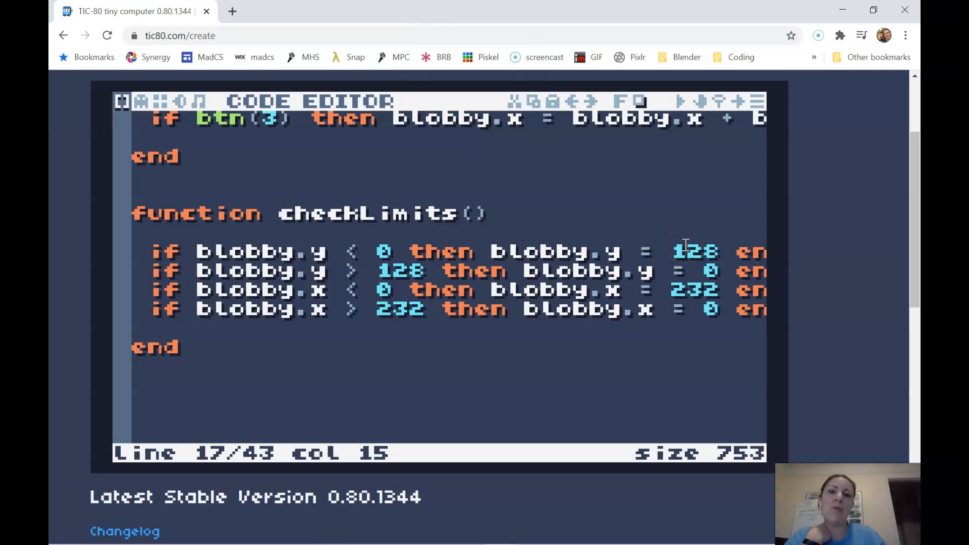
click(390, 250)
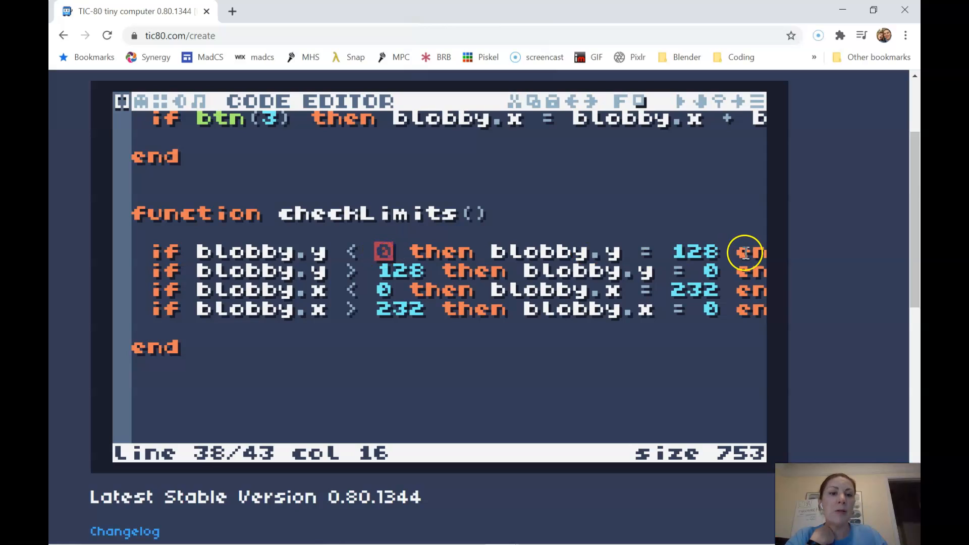
double_click(693, 251)
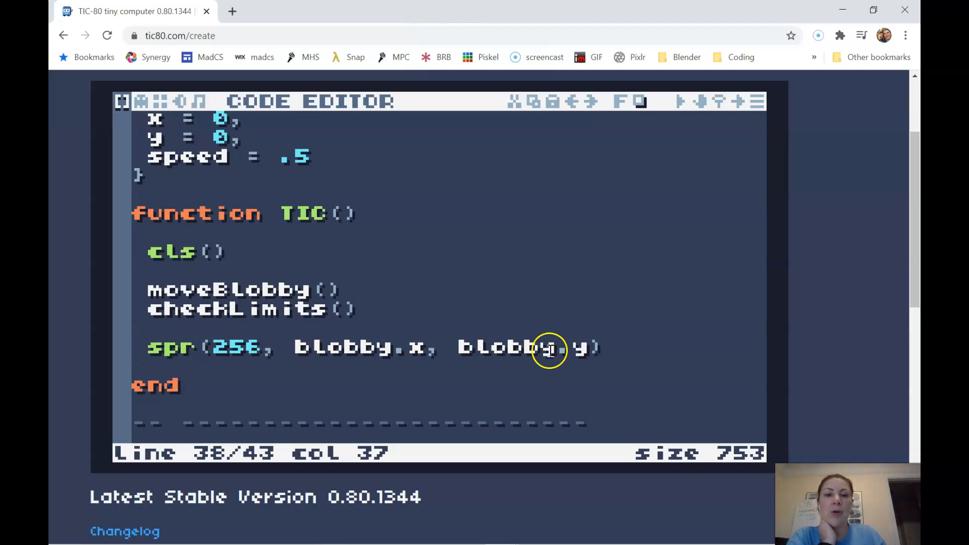
mouse_move(214, 295)
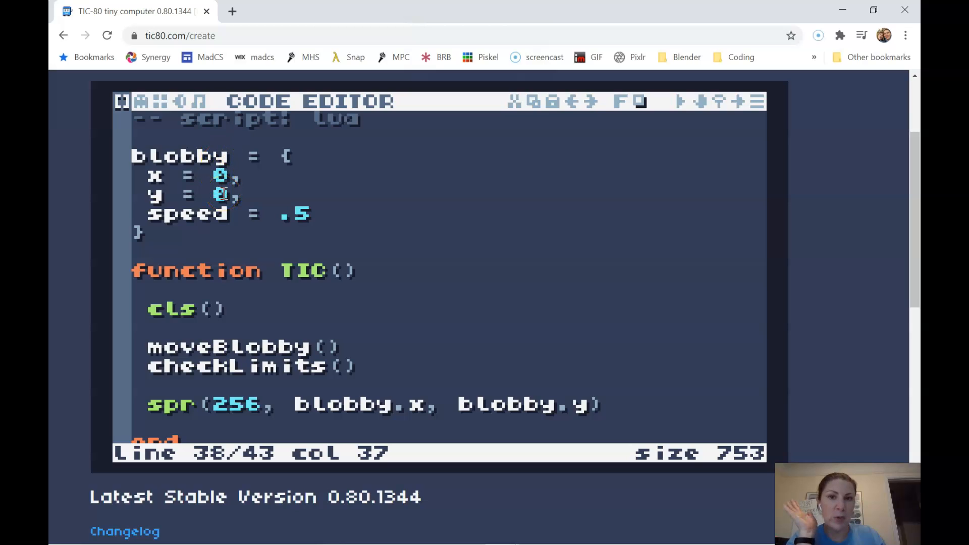
scroll(down, 3)
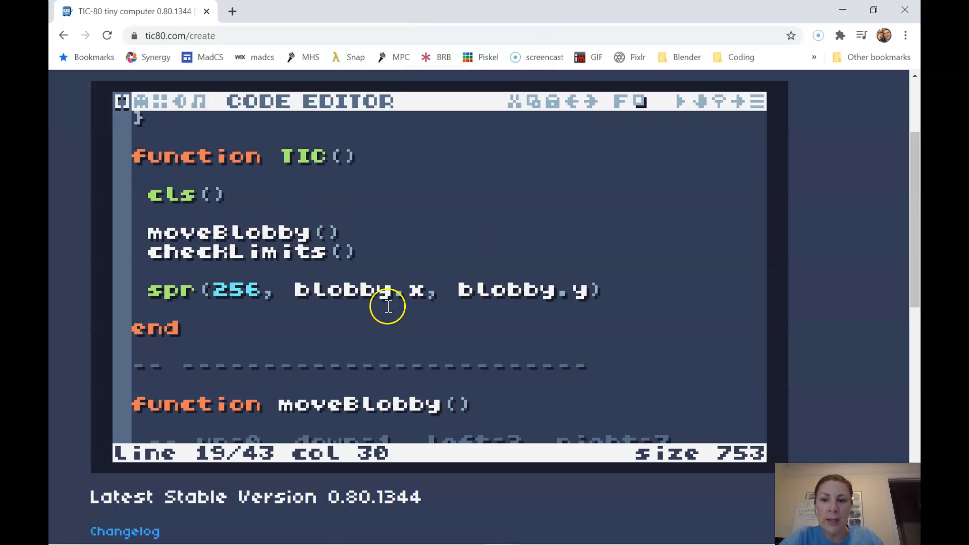
double_click(351, 289)
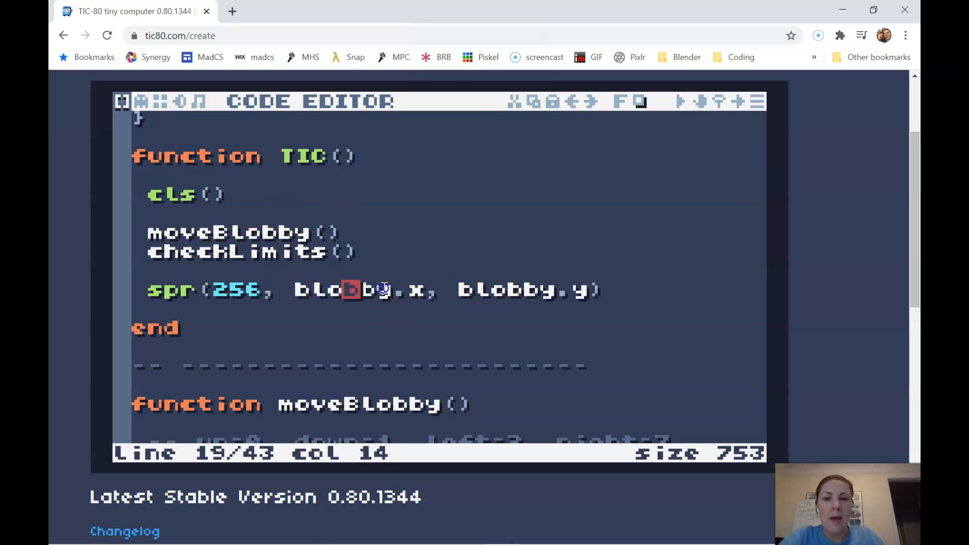
double_click(353, 289)
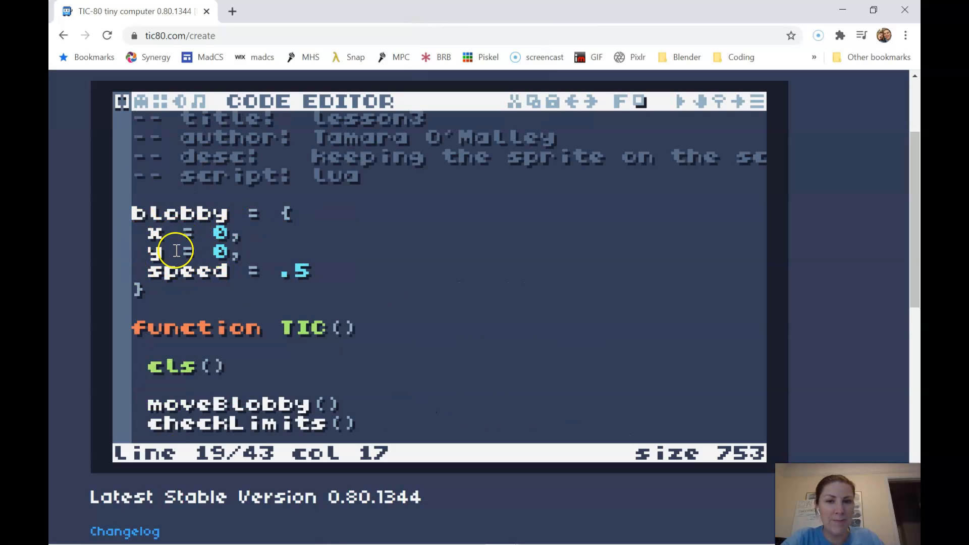
double_click(176, 213)
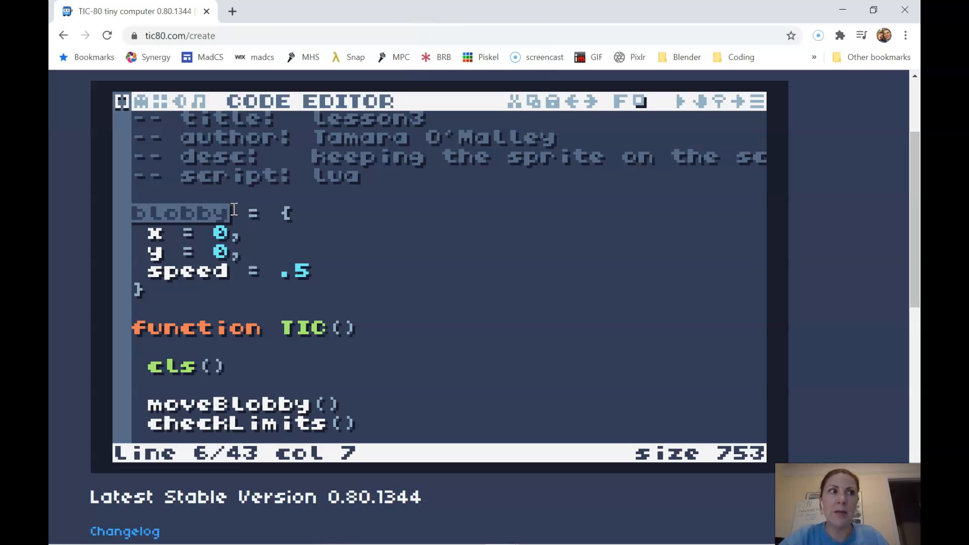
scroll(down, 3)
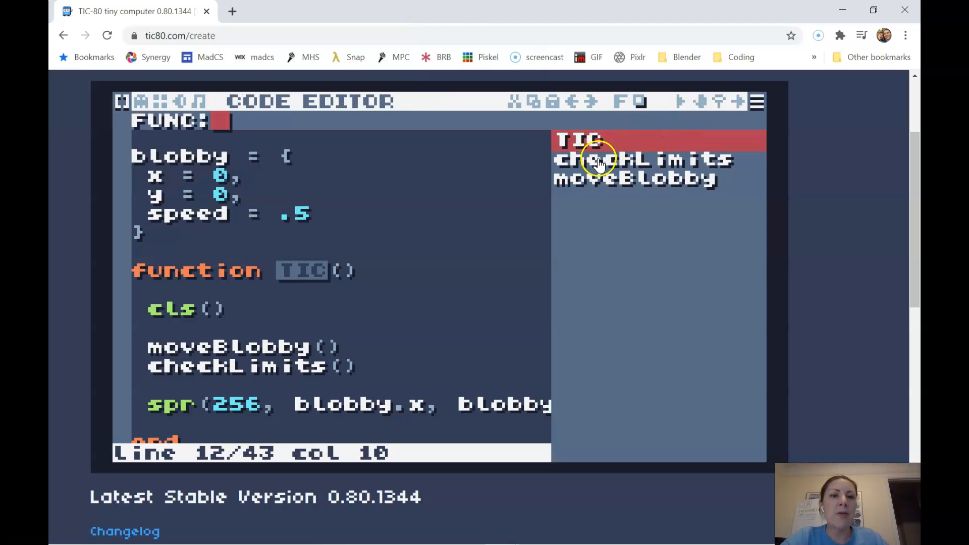
mouse_move(600, 185)
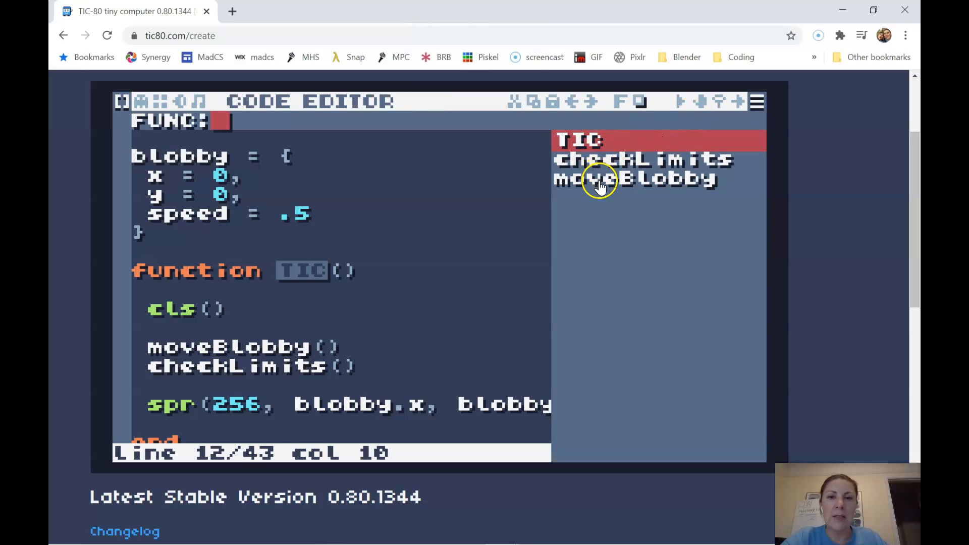